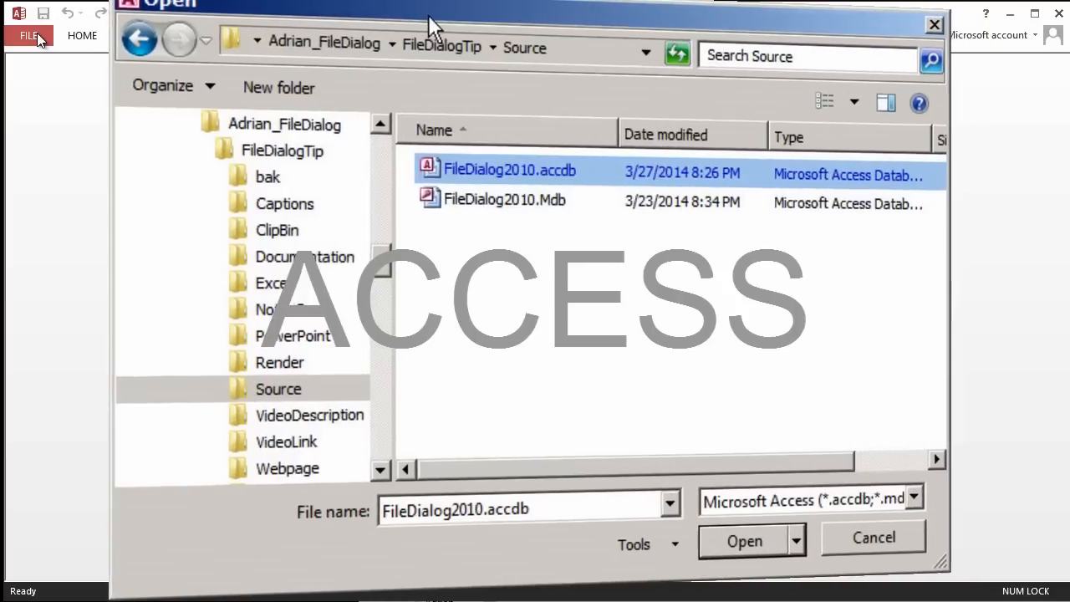
- Open FileDialog2010.accdb from the Open dialog
{"action": "left_click", "coordinate": [28, 35]}
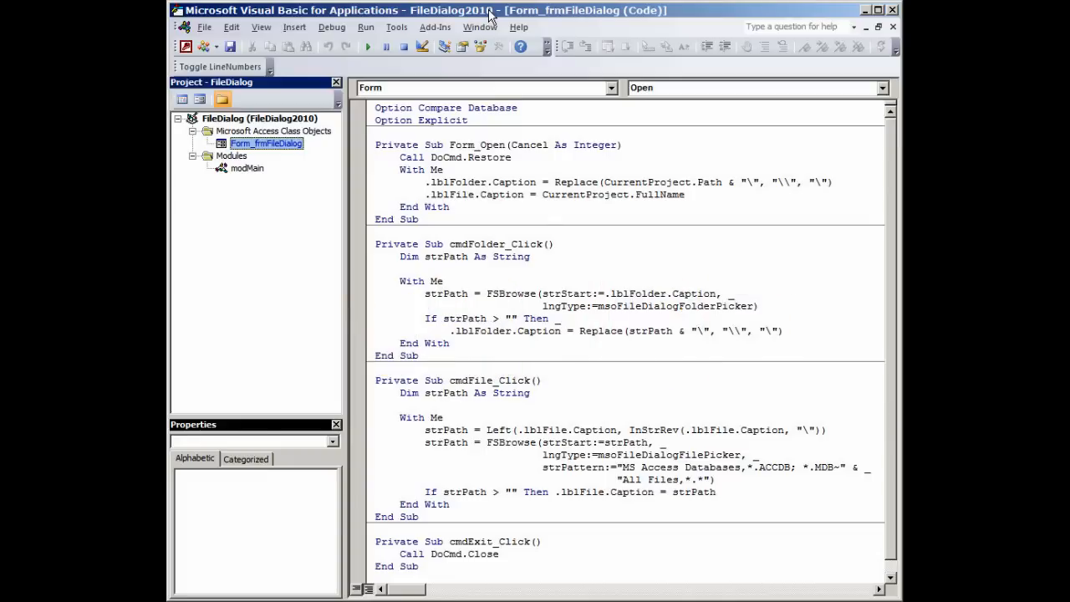
- Toggle to the VBA editor and check the referenced libraries under Tools > References
{"action": "key", "text": "Alt+F11"}
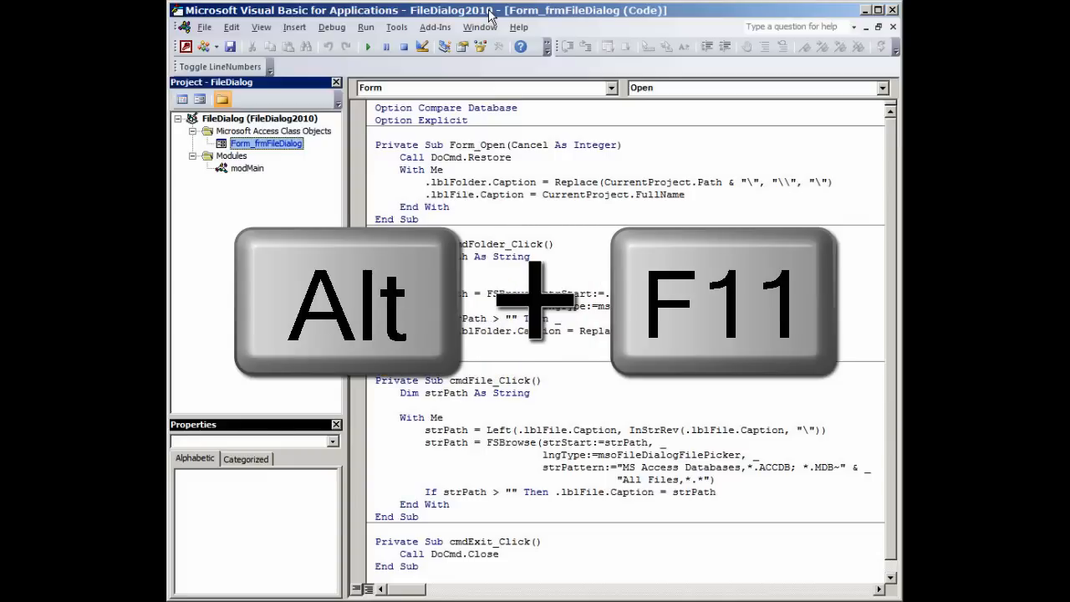
{"action": "key", "text": "Alt+F11"}
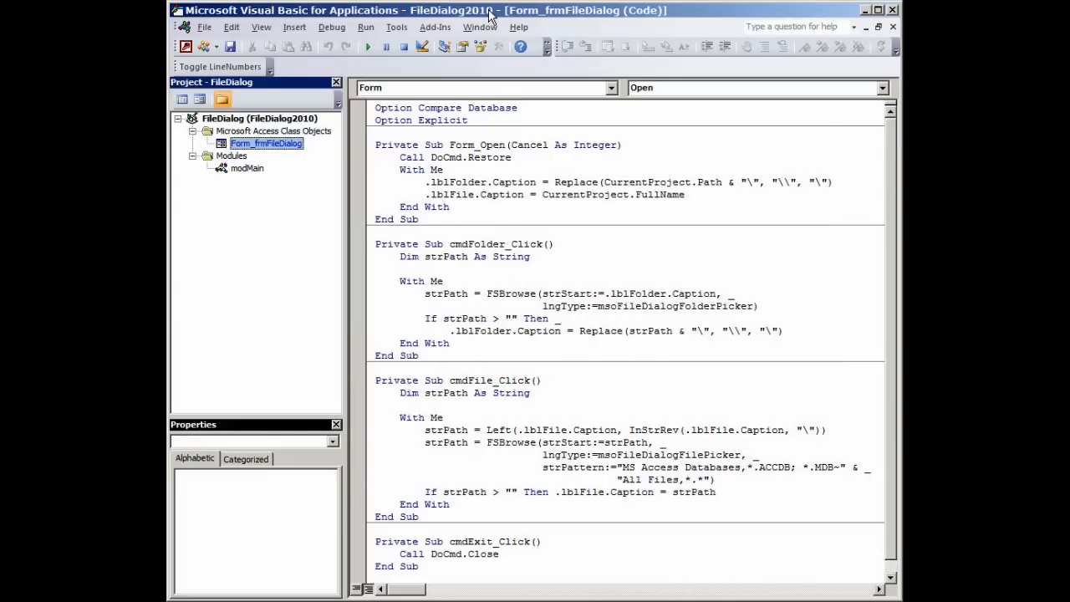
{"action": "left_click", "coordinate": [396, 26]}
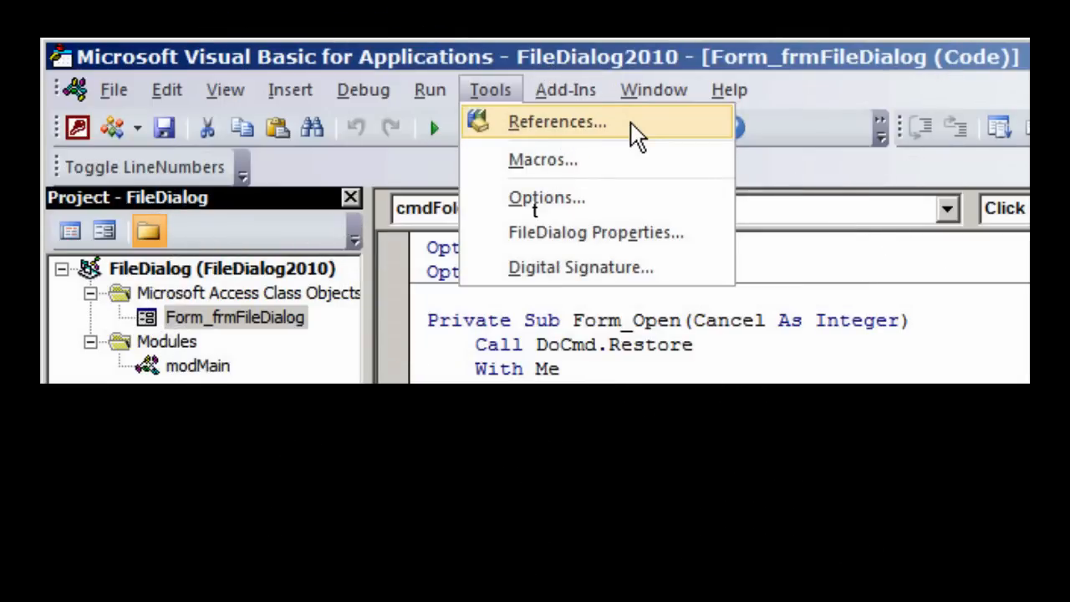
{"action": "left_click", "coordinate": [556, 121]}
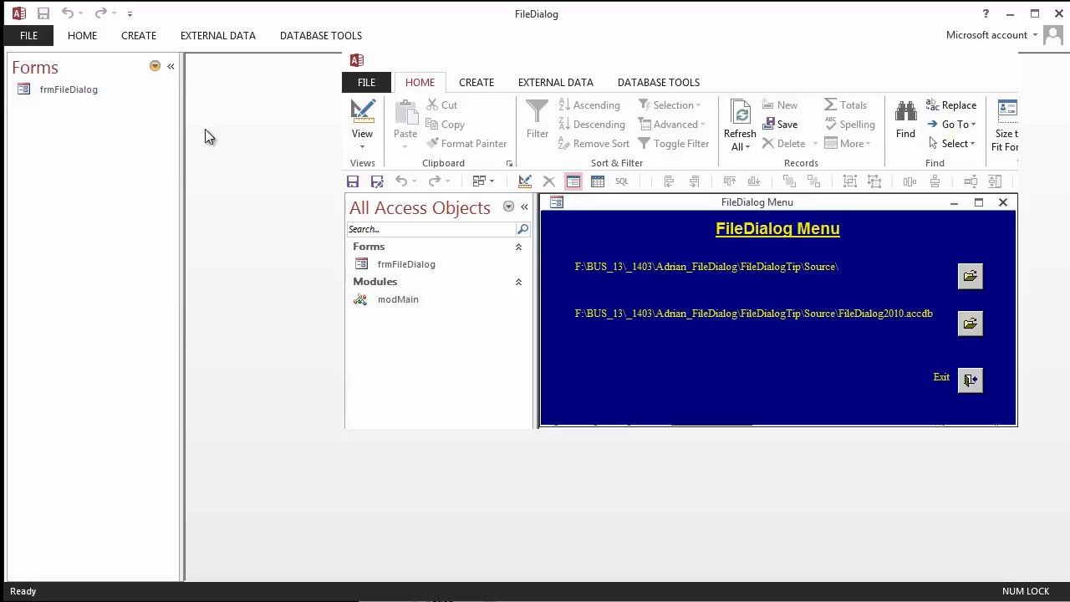
- Open frmFileDialog in Design View and inspect the FileDialog Menu title label's caption
{"action": "right_click", "coordinate": [69, 89]}
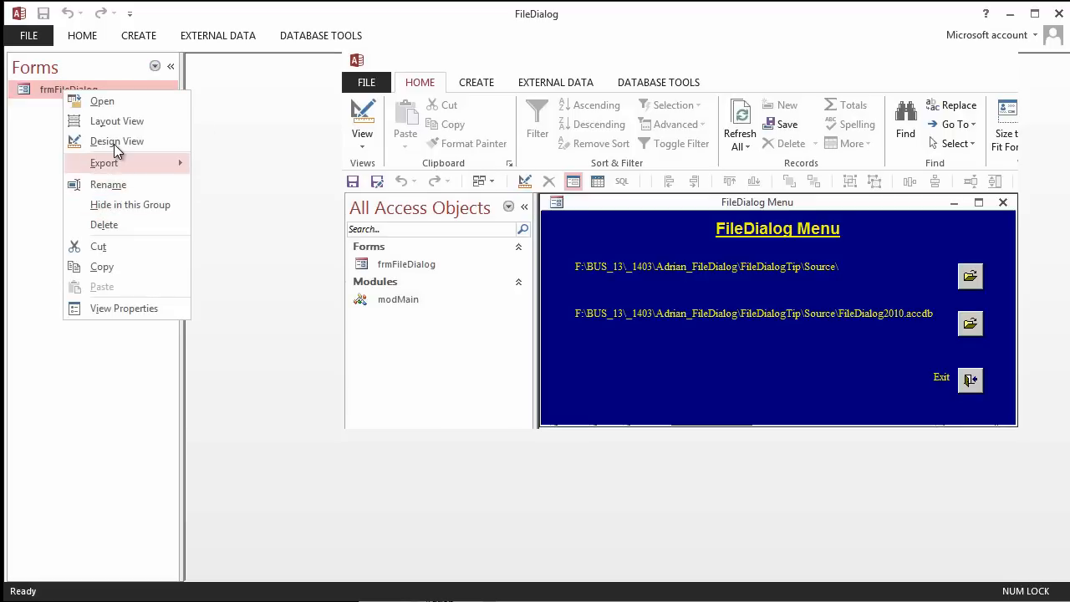
{"action": "left_click", "coordinate": [117, 140]}
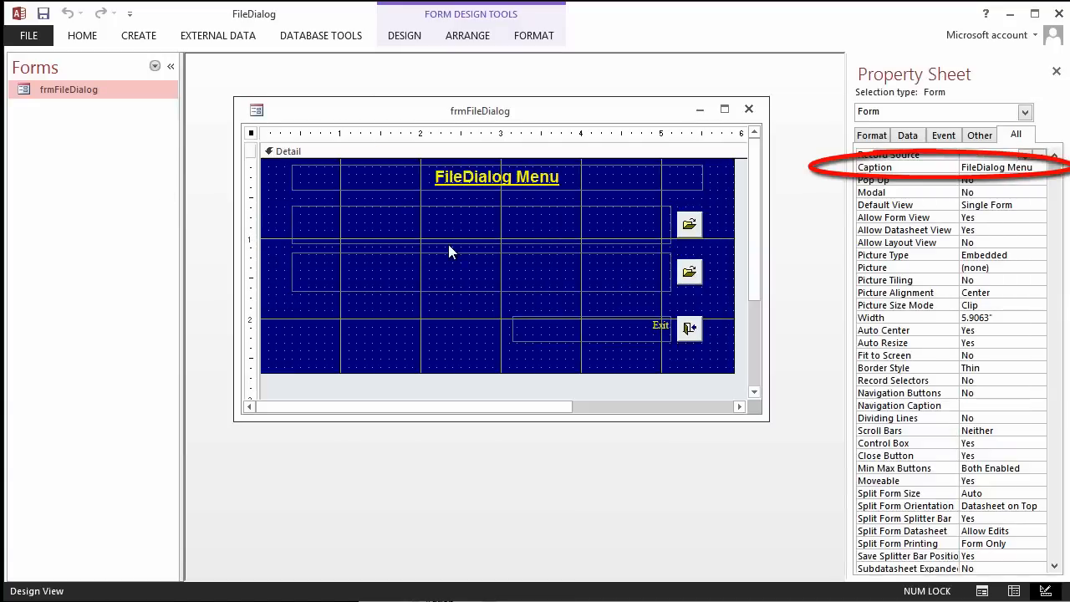
{"action": "mouse_move", "coordinate": [736, 417]}
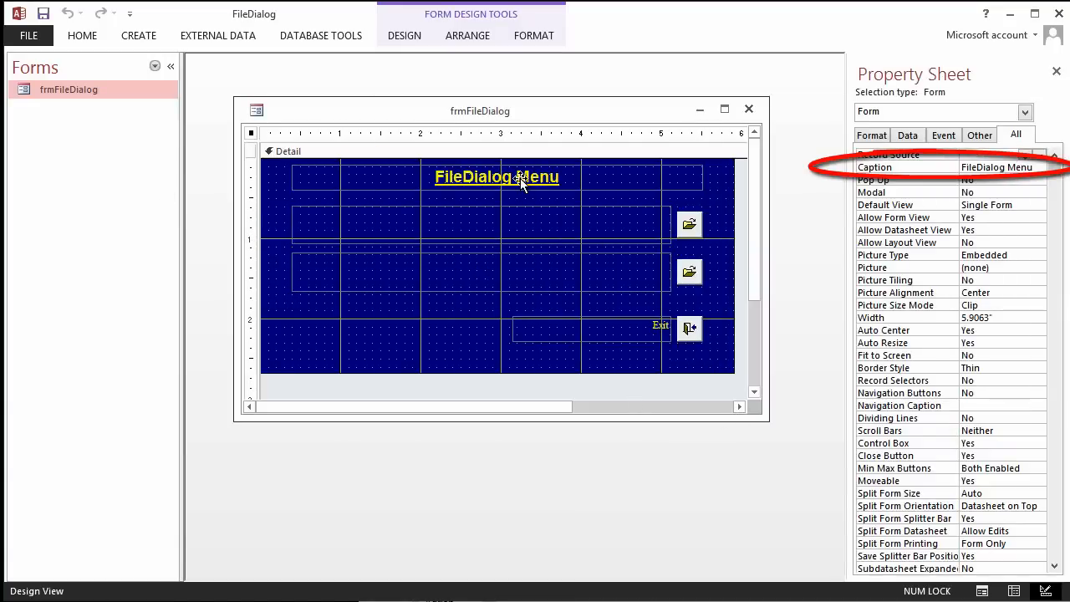
{"action": "left_click", "coordinate": [497, 176]}
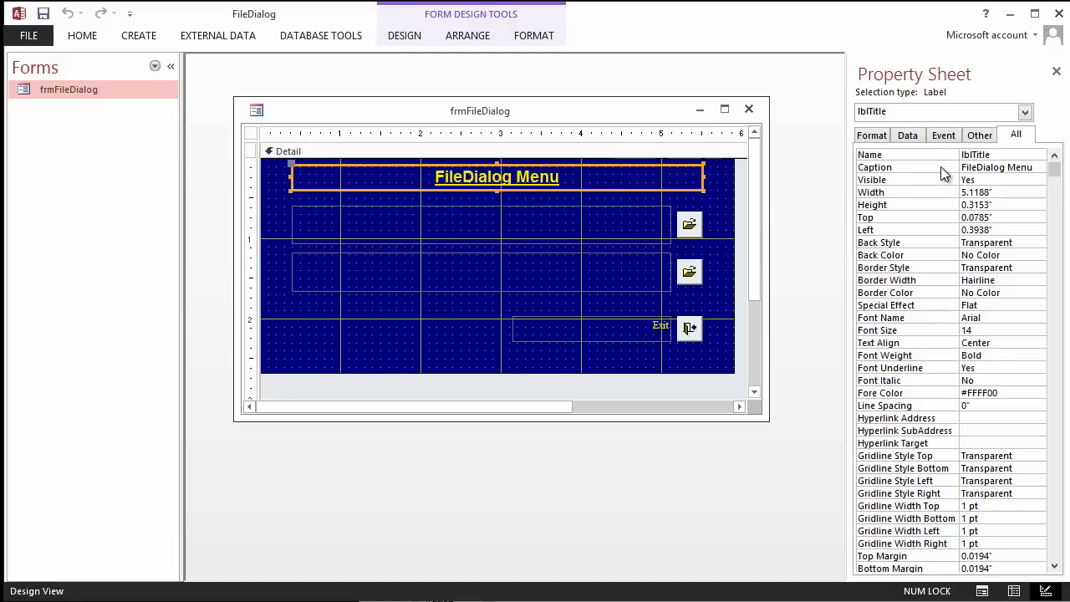
{"action": "left_click", "coordinate": [997, 167]}
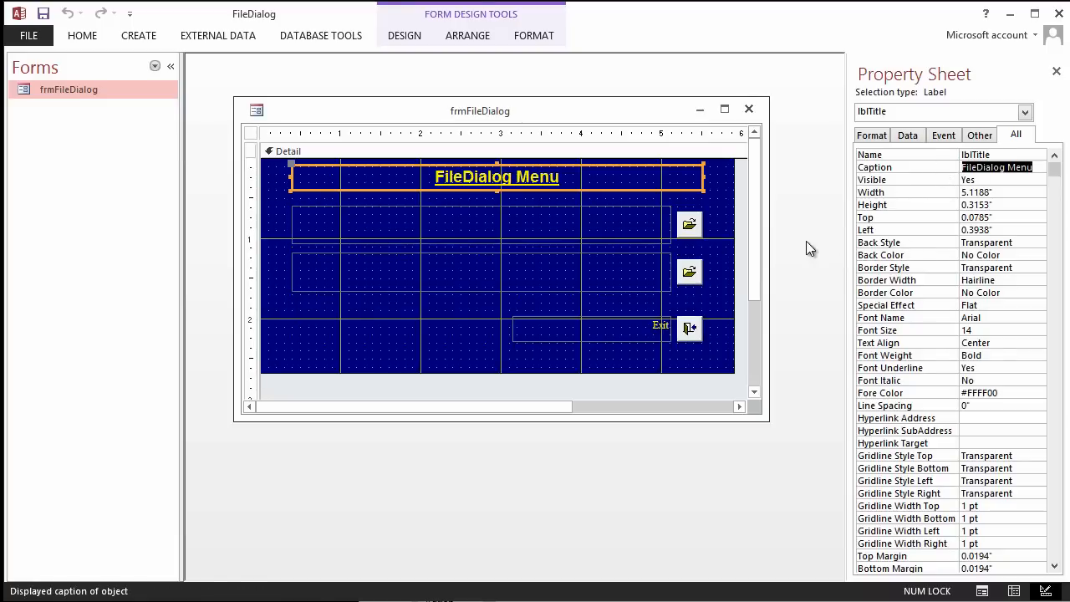
{"action": "mouse_move", "coordinate": [690, 227]}
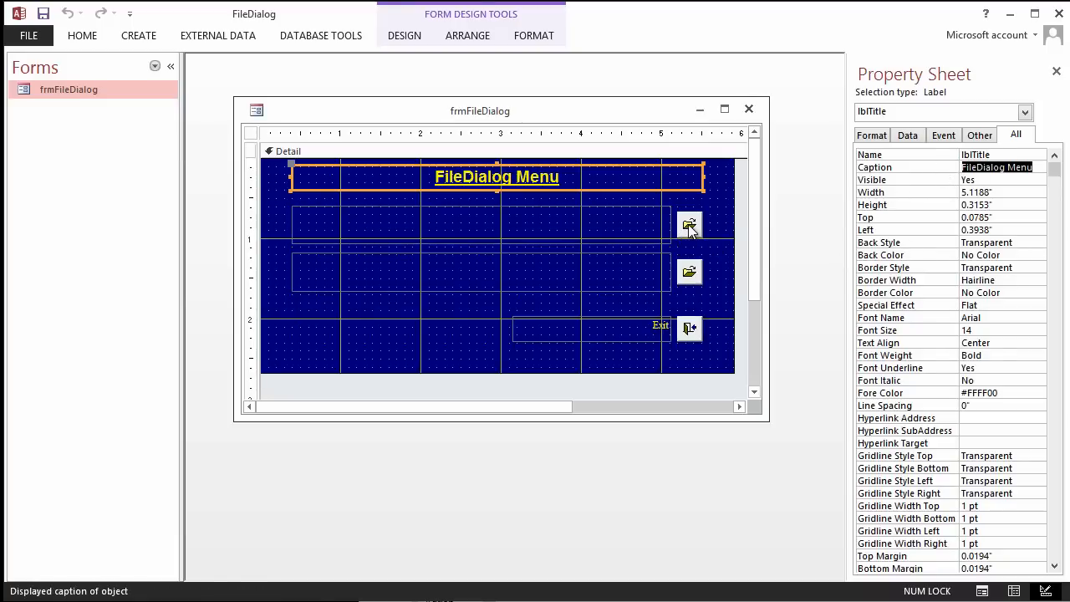
- Inspect cmdFolder, lblFolder, cmdFile, lblFile, cmdExit and lblExit, then close the design view
{"action": "left_click", "coordinate": [689, 225]}
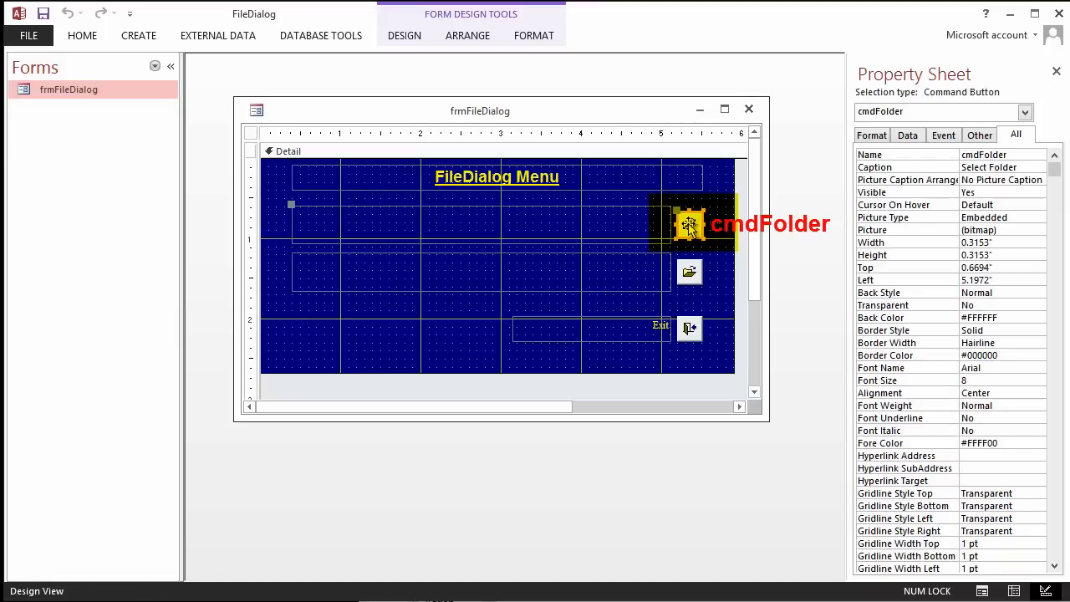
{"action": "mouse_move", "coordinate": [631, 228]}
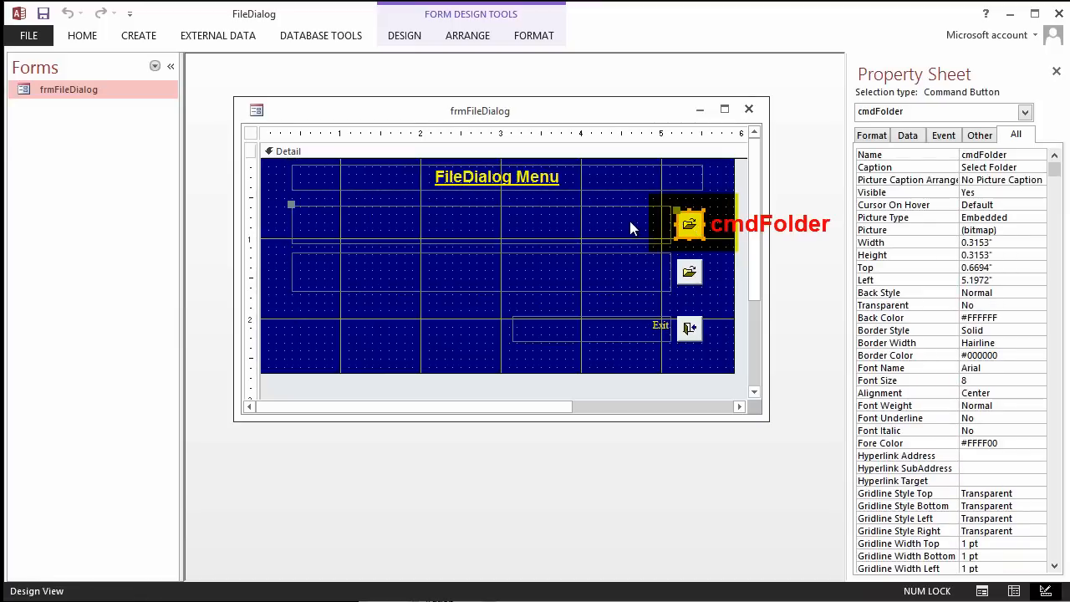
{"action": "left_click", "coordinate": [350, 224]}
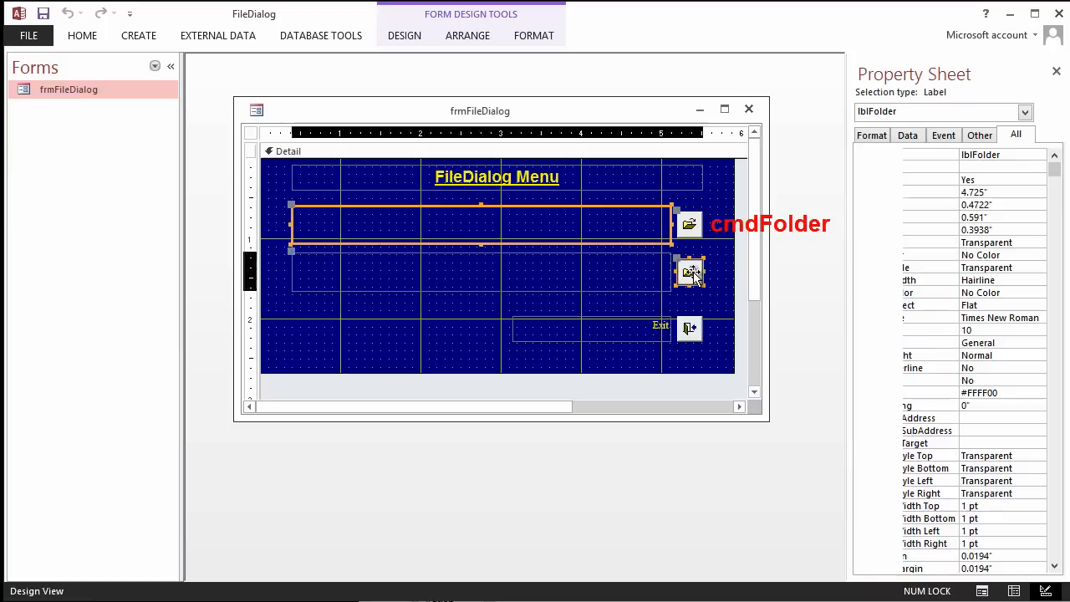
{"action": "left_click", "coordinate": [690, 271]}
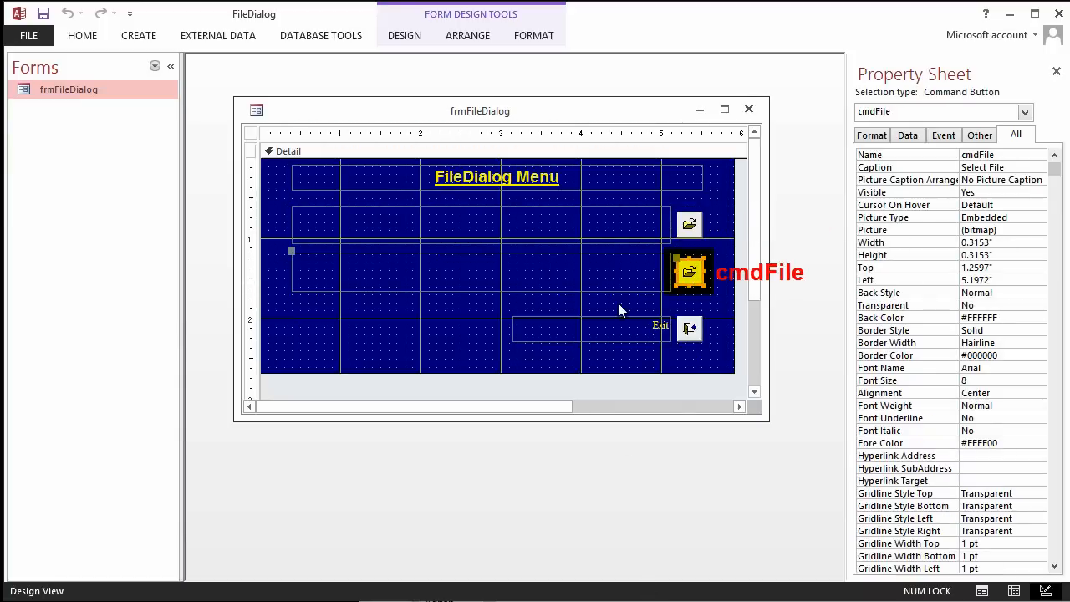
{"action": "left_click", "coordinate": [335, 272]}
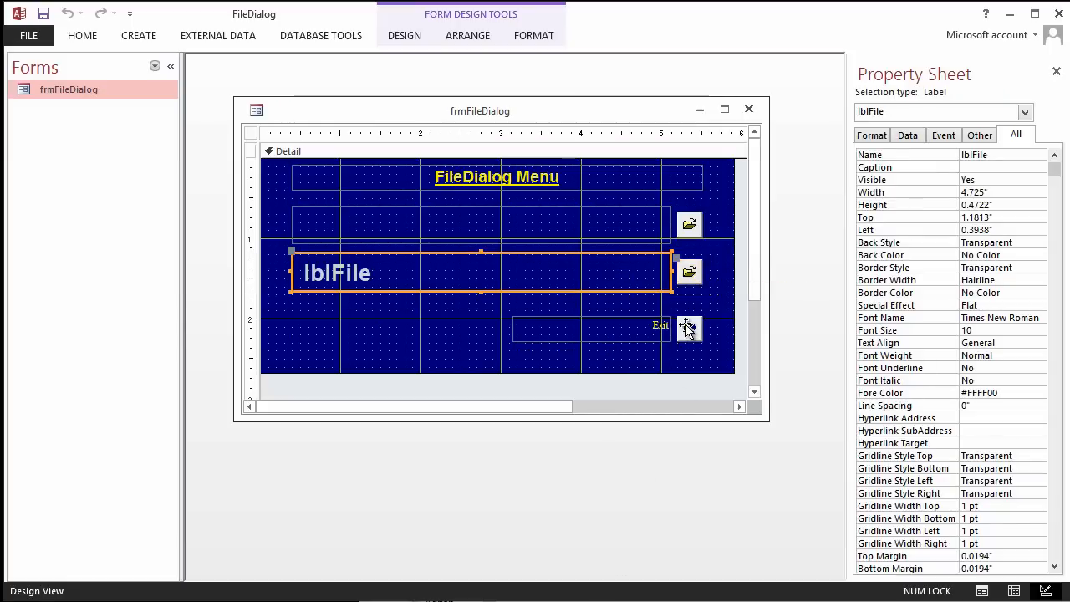
{"action": "left_click", "coordinate": [660, 324]}
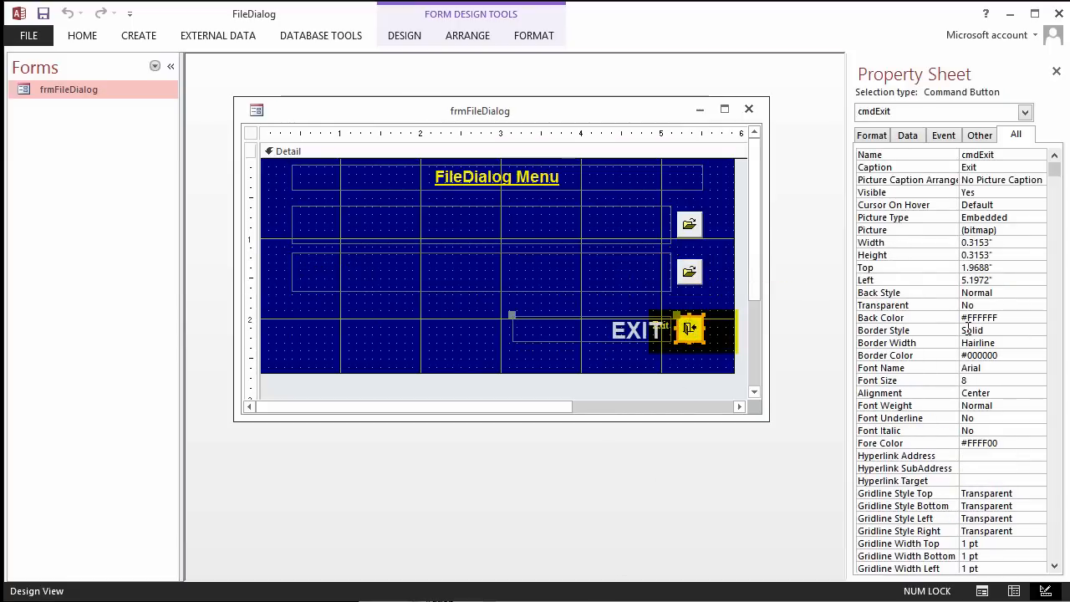
{"action": "left_click", "coordinate": [636, 330]}
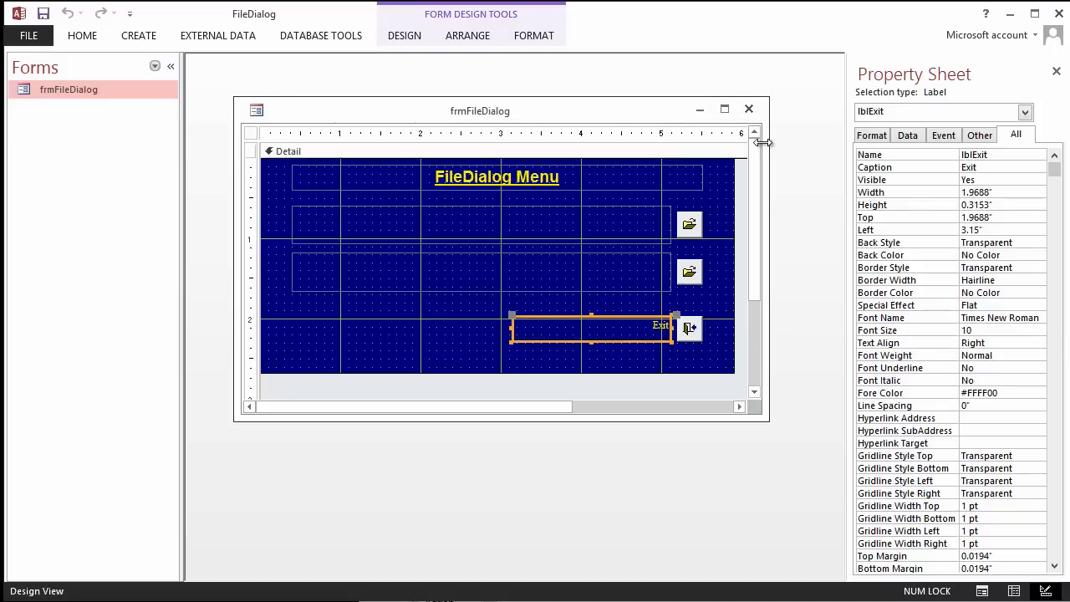
{"action": "left_click", "coordinate": [748, 109]}
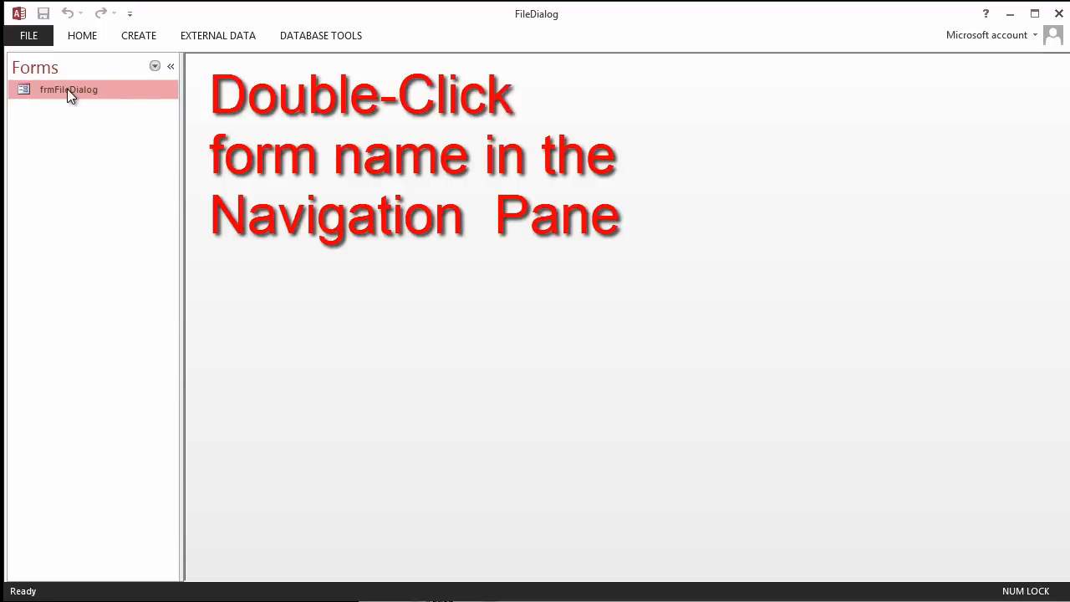
- Run frmFileDialog and browse folders until the path reads D:\data14\Adrian\
{"action": "double_click", "coordinate": [68, 89]}
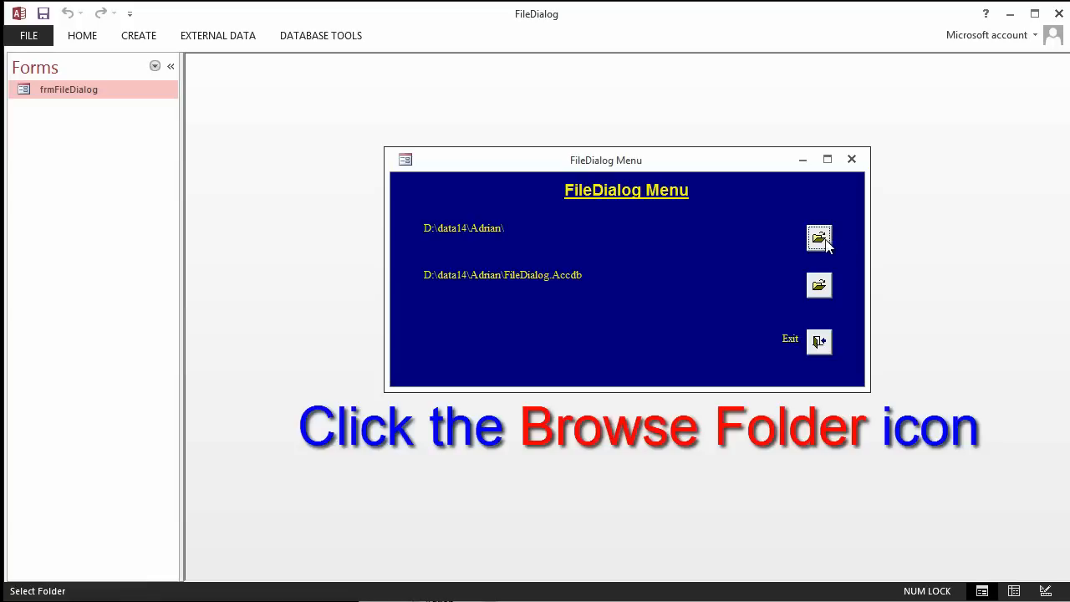
{"action": "left_click", "coordinate": [818, 238]}
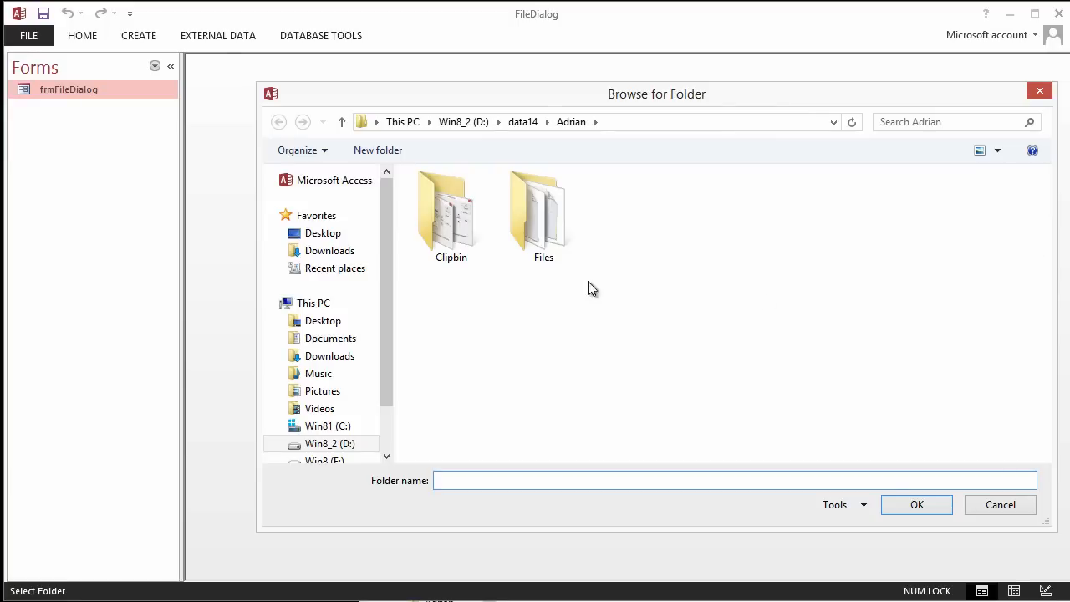
{"action": "left_click", "coordinate": [544, 213]}
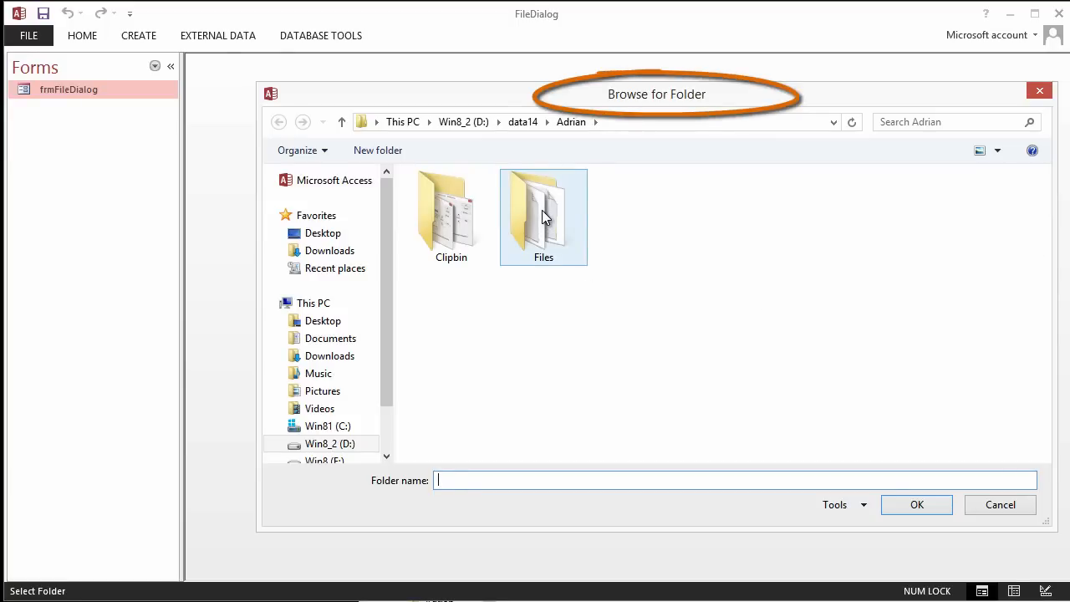
{"action": "double_click", "coordinate": [543, 216]}
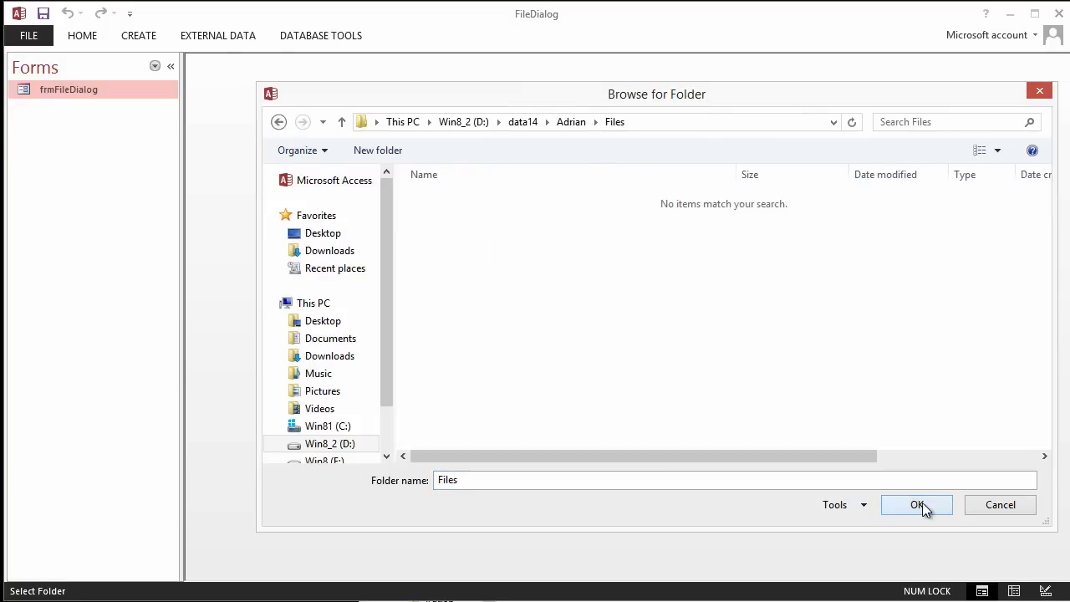
{"action": "left_click", "coordinate": [916, 504]}
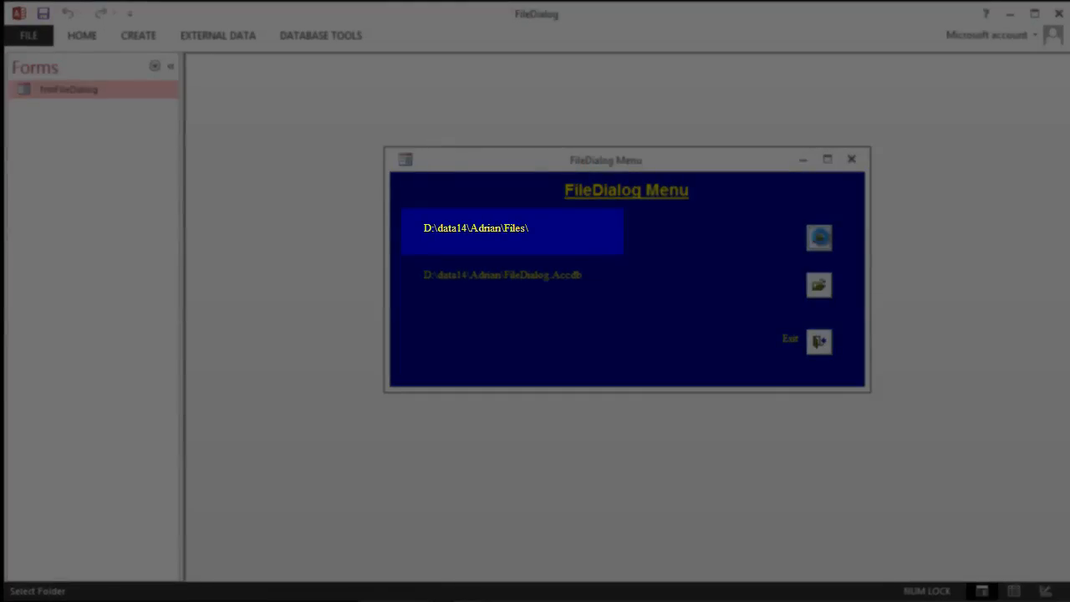
{"action": "left_click", "coordinate": [819, 237]}
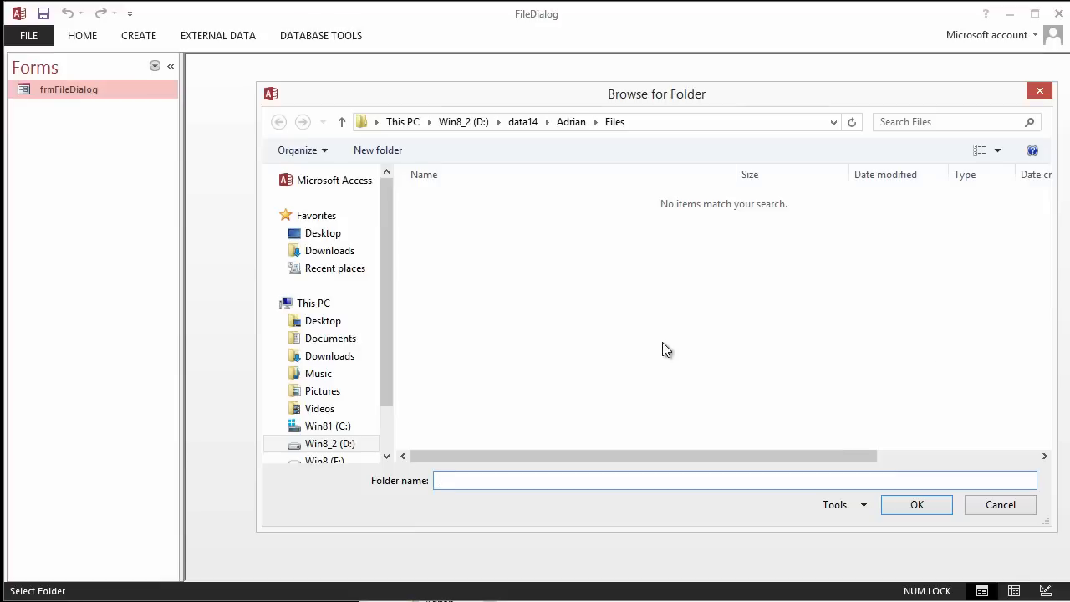
{"action": "left_click", "coordinate": [571, 121]}
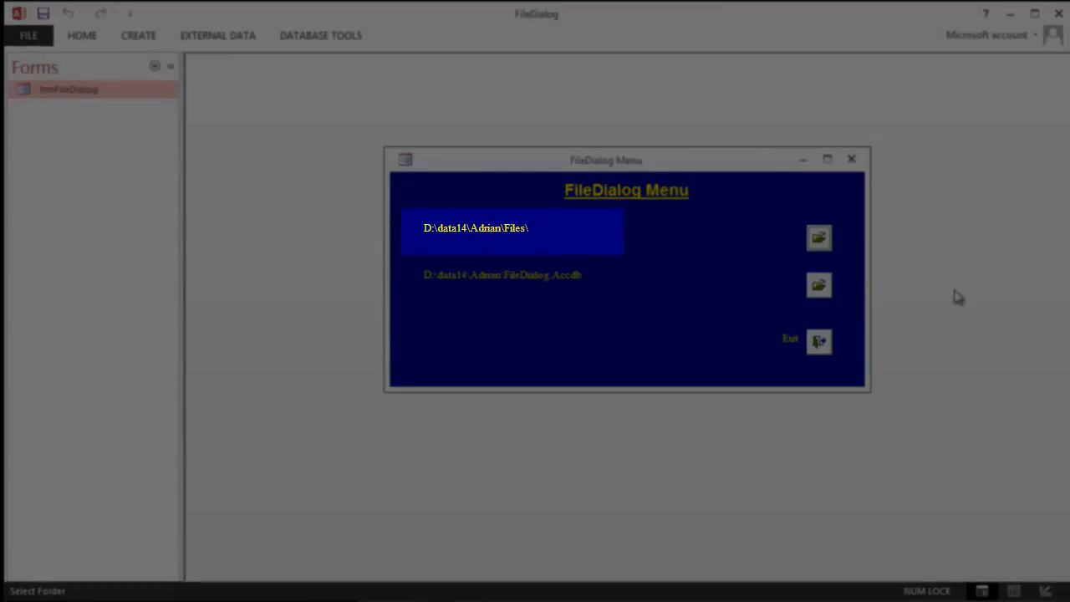
{"action": "left_click", "coordinate": [818, 237]}
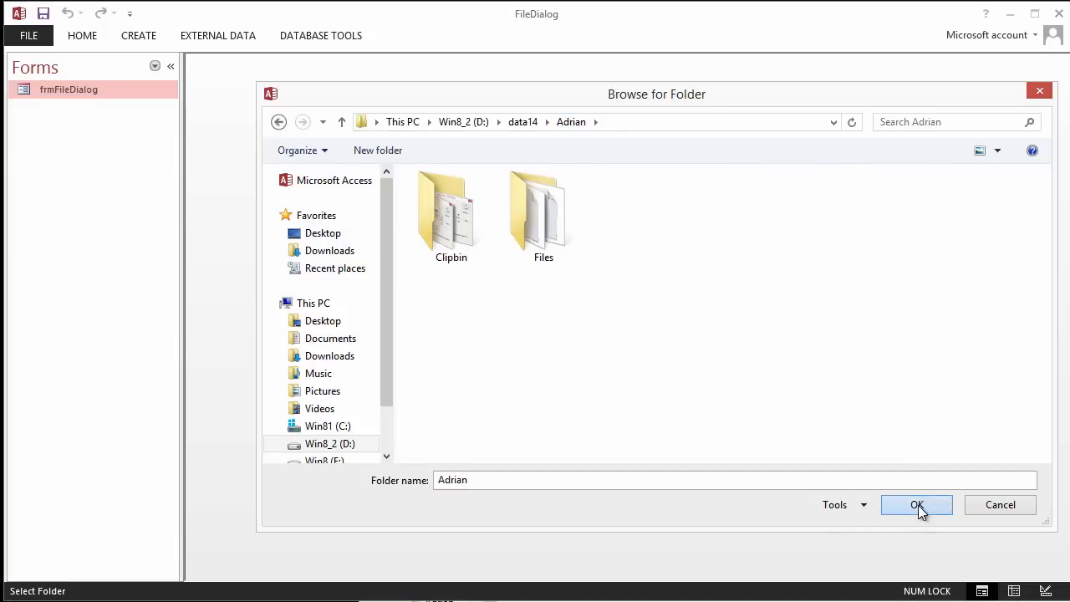
{"action": "left_click", "coordinate": [916, 504]}
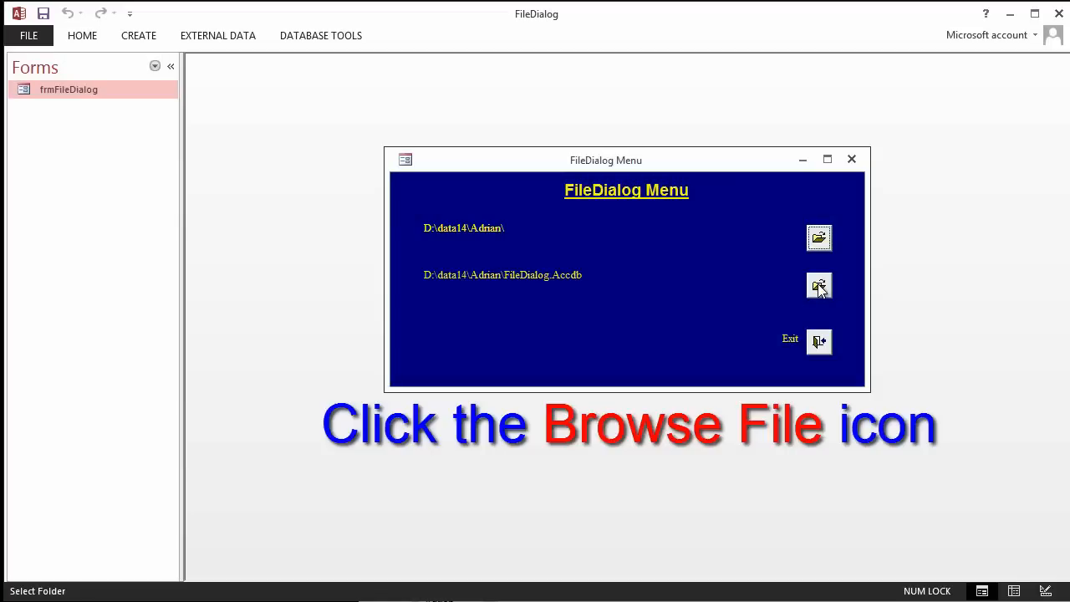
- Browse Files and Clipbin with the All Files filter and choose AccessCache.accdb
{"action": "left_click", "coordinate": [818, 286]}
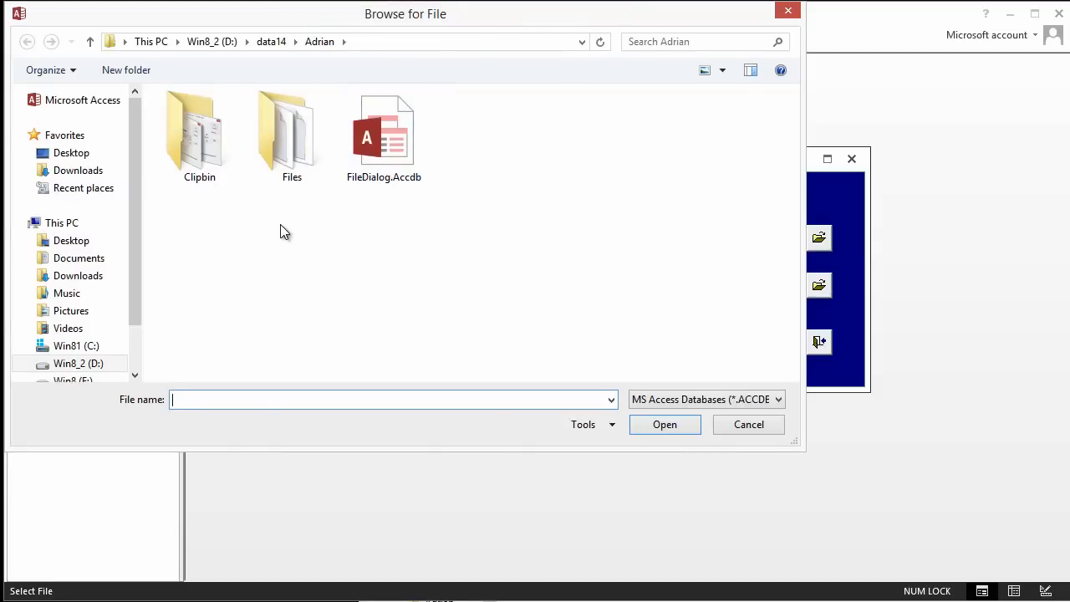
{"action": "double_click", "coordinate": [292, 130]}
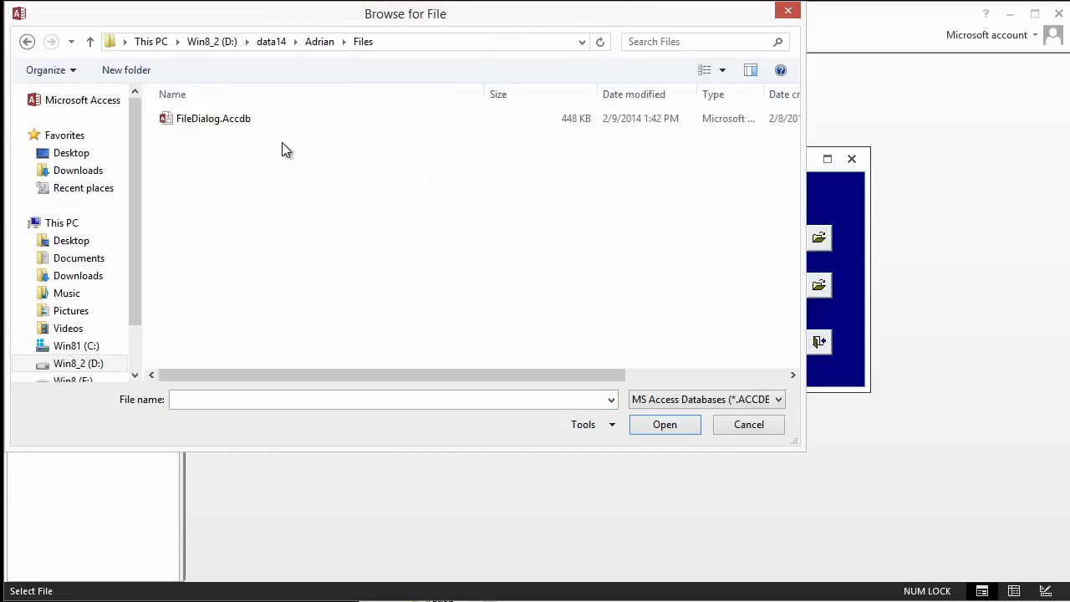
{"action": "left_click", "coordinate": [213, 118]}
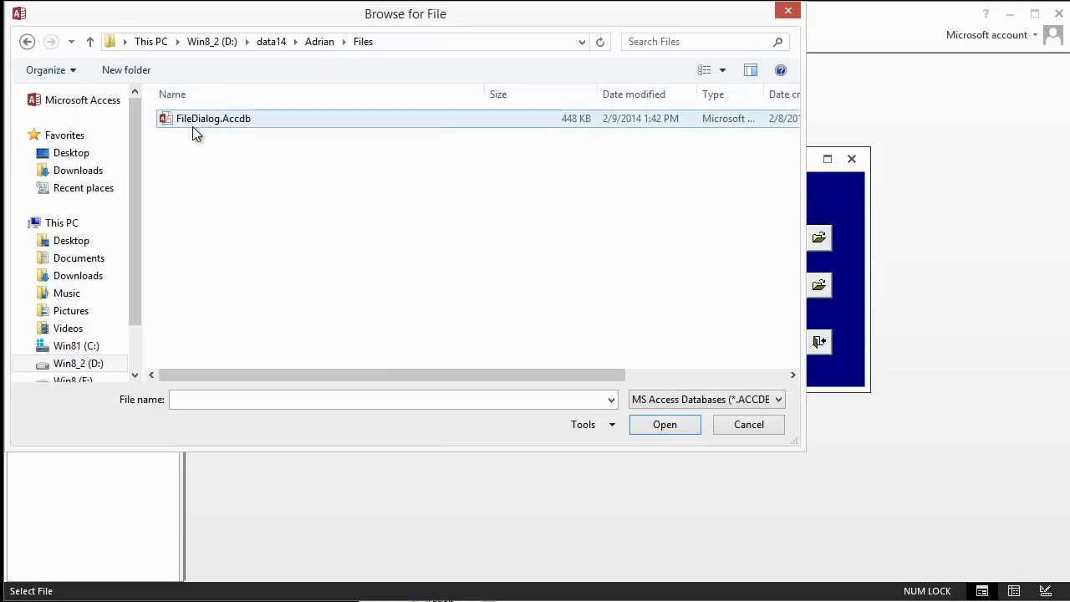
{"action": "left_click", "coordinate": [319, 41]}
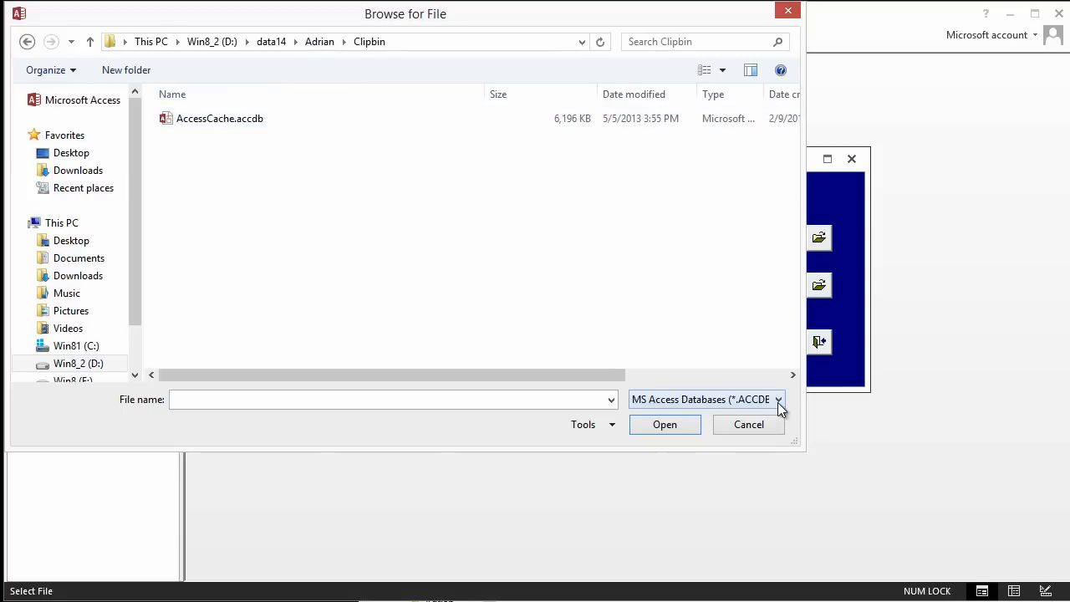
{"action": "left_click", "coordinate": [778, 399]}
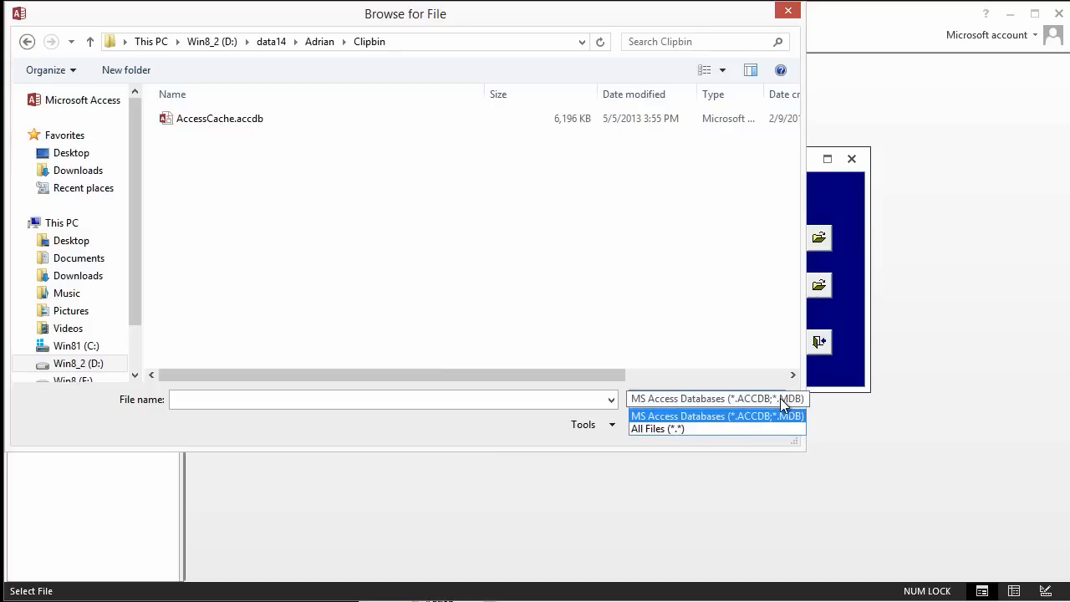
{"action": "left_click", "coordinate": [657, 428]}
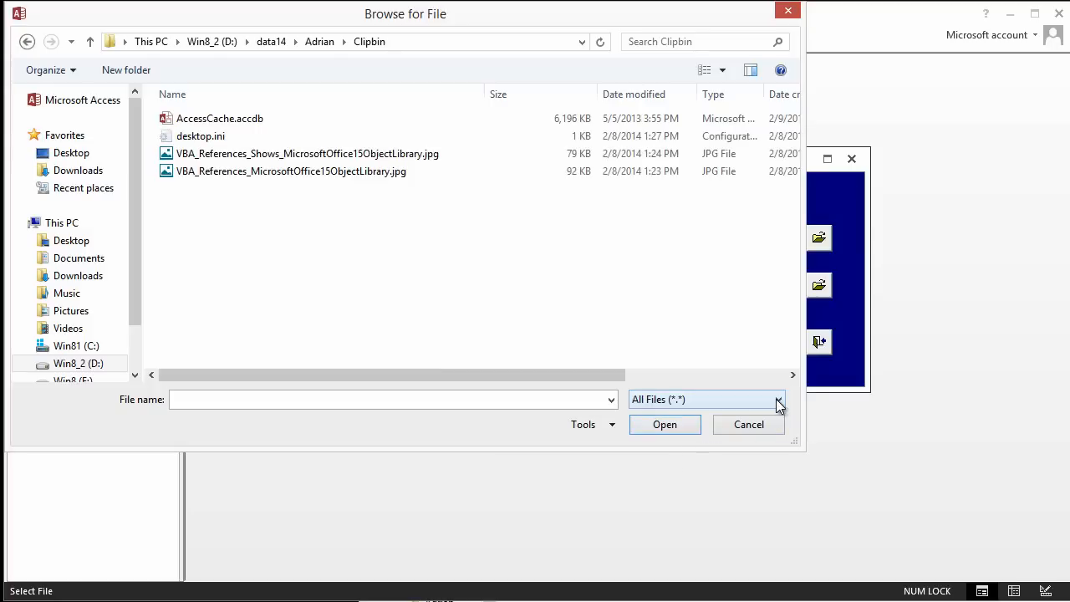
{"action": "left_click", "coordinate": [778, 398]}
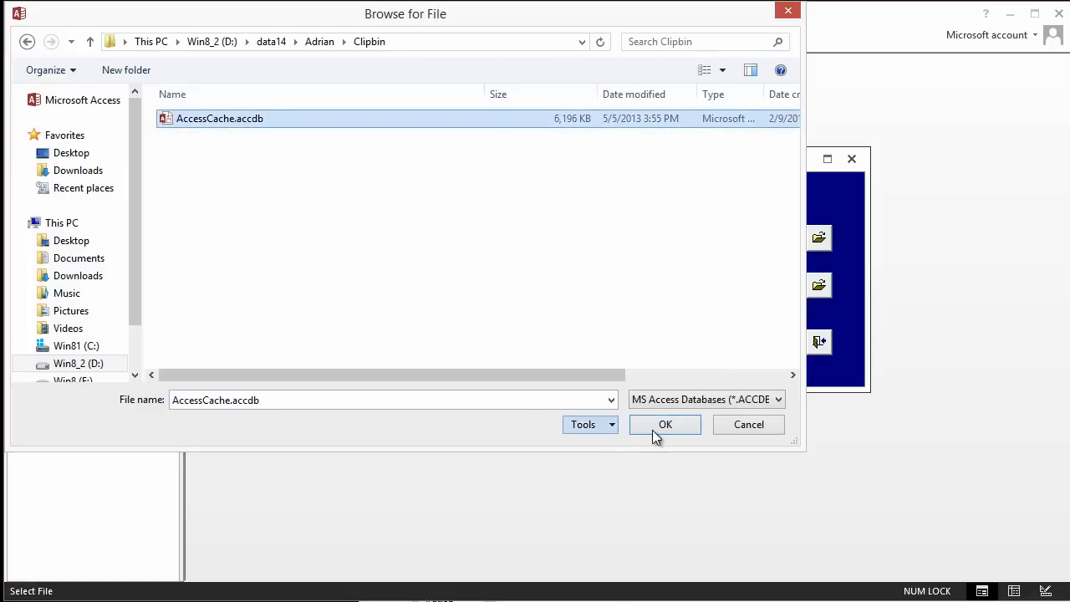
{"action": "left_click", "coordinate": [664, 424]}
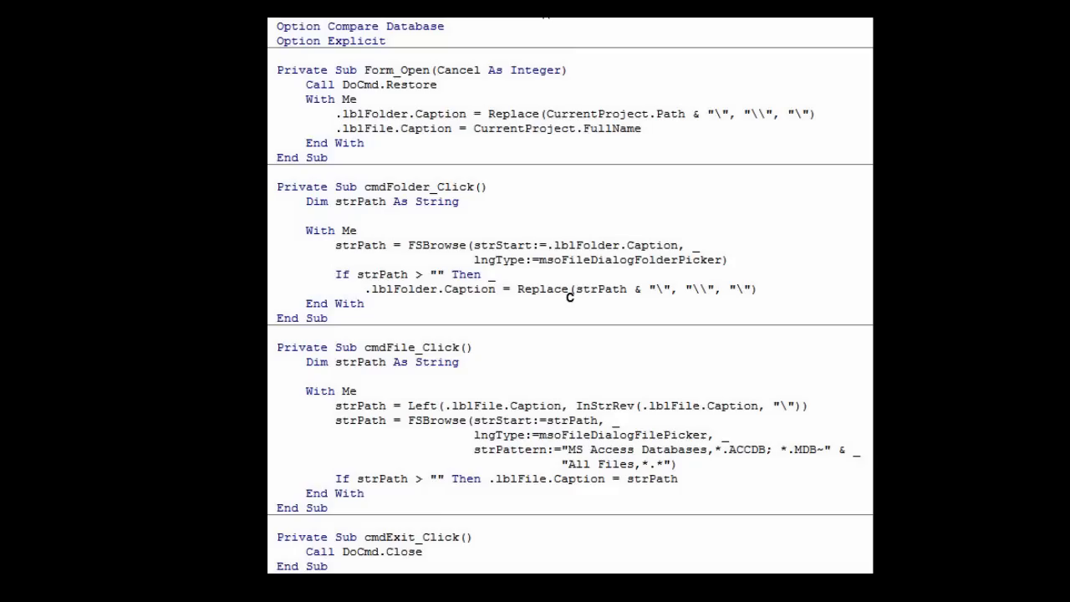
- Add breakpoints on the FSBrowse calls in cmdFolder_Click and cmdFile_Click, then close the editor
{"action": "key", "text": "Alt+F11"}
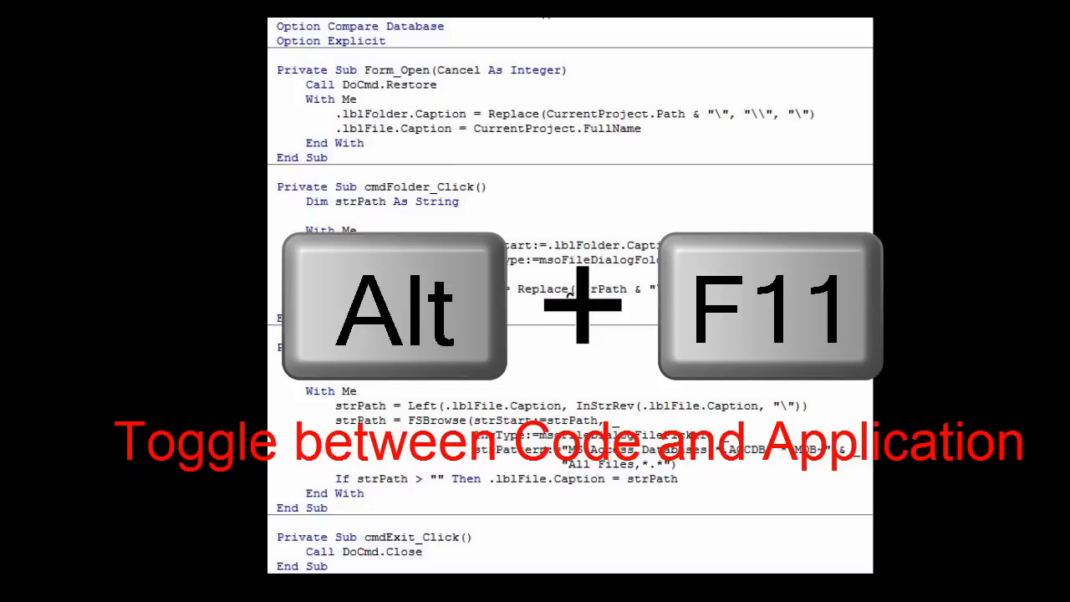
{"action": "key", "text": "alt+F11"}
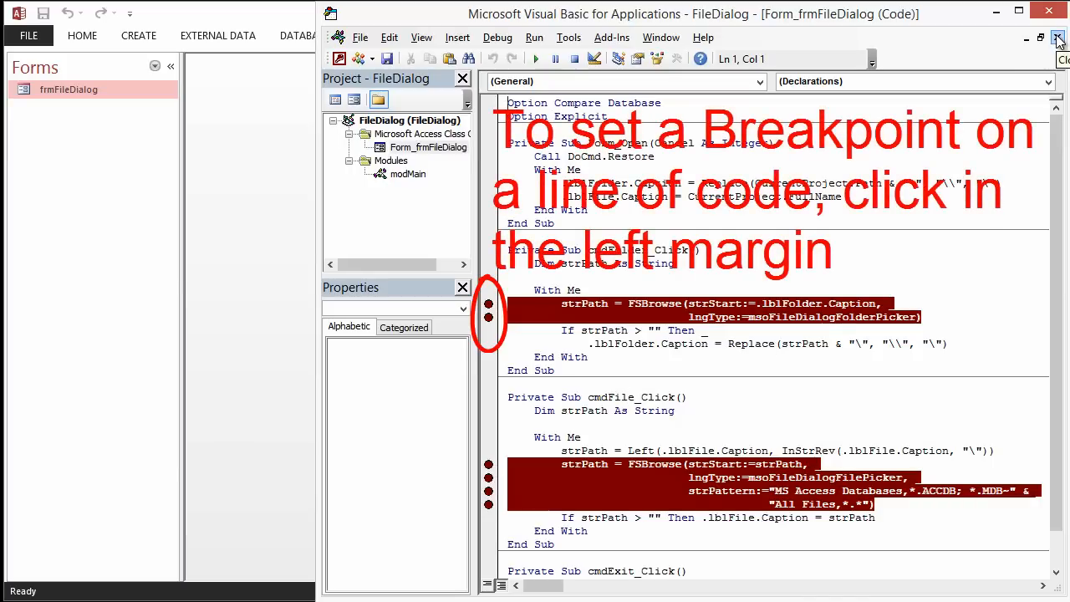
{"action": "left_click", "coordinate": [1058, 38]}
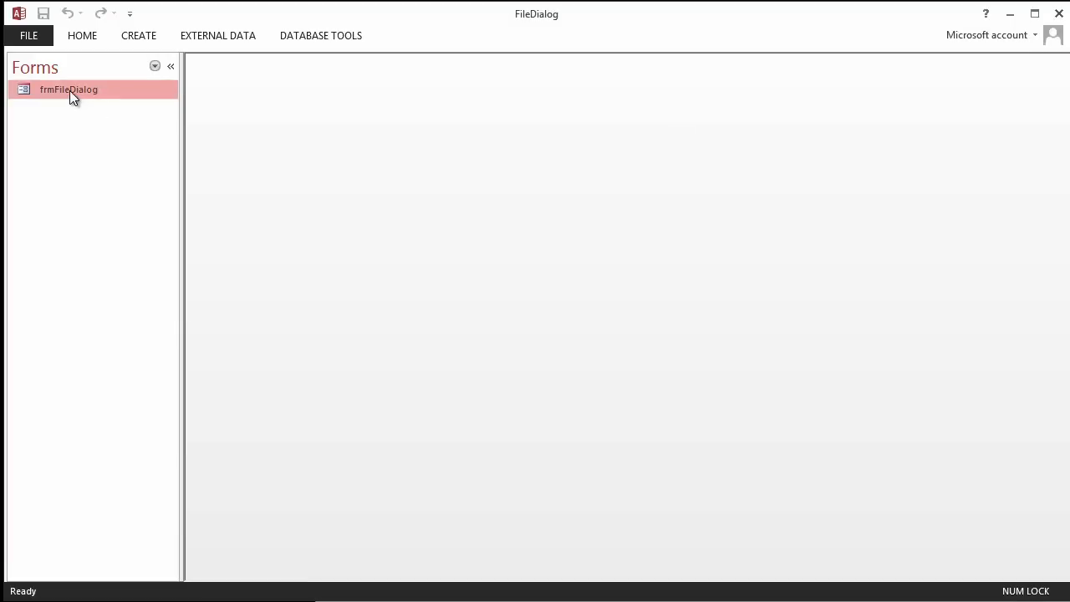
- Run frmFileDialog again from the Forms navigation pane
{"action": "double_click", "coordinate": [68, 90]}
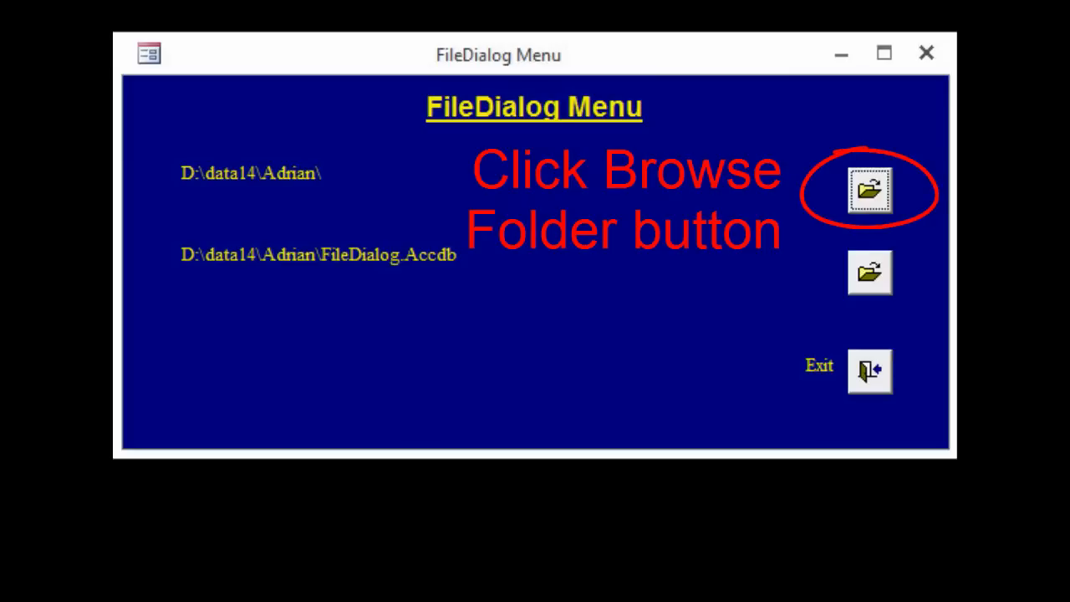
- Launch the folder picker to hit the breakpoint and step through FSBrowse with F8
{"action": "left_click", "coordinate": [869, 189]}
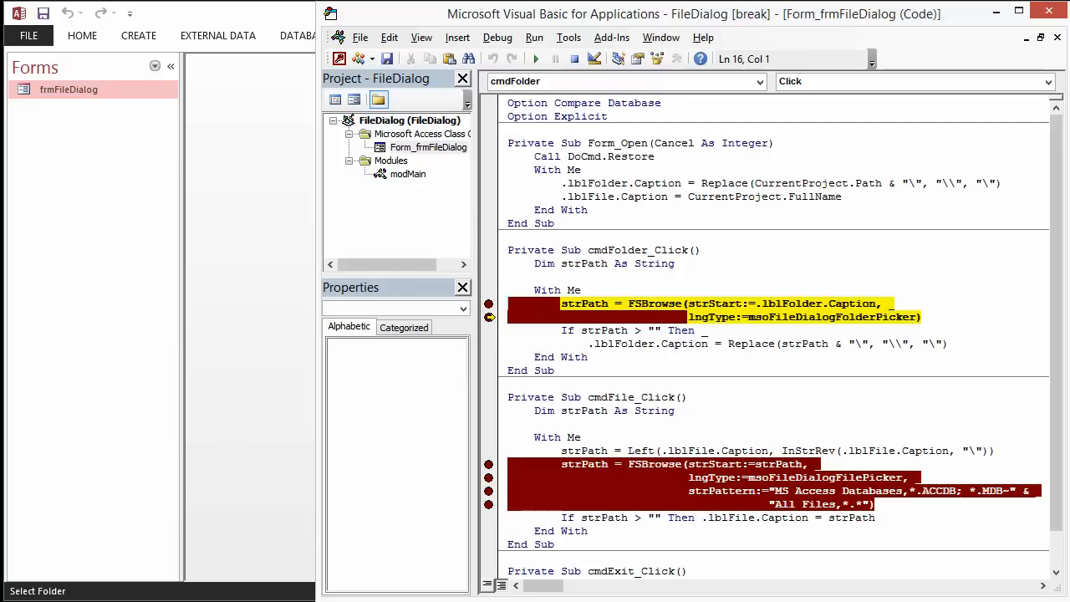
{"action": "key", "text": "f8"}
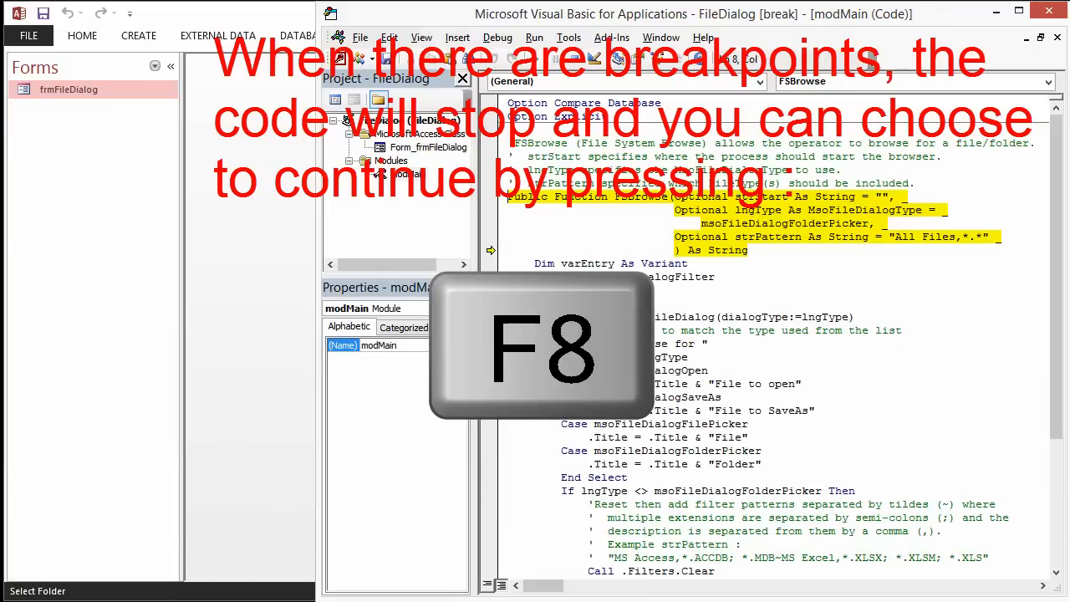
{"action": "key", "text": "f8"}
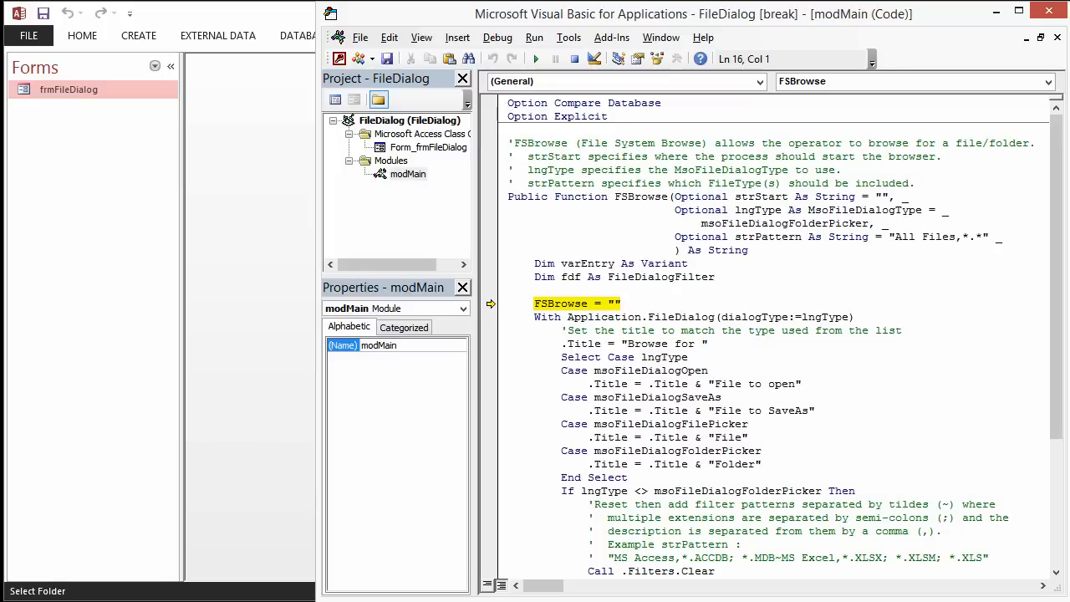
{"action": "mouse_move", "coordinate": [1062, 373]}
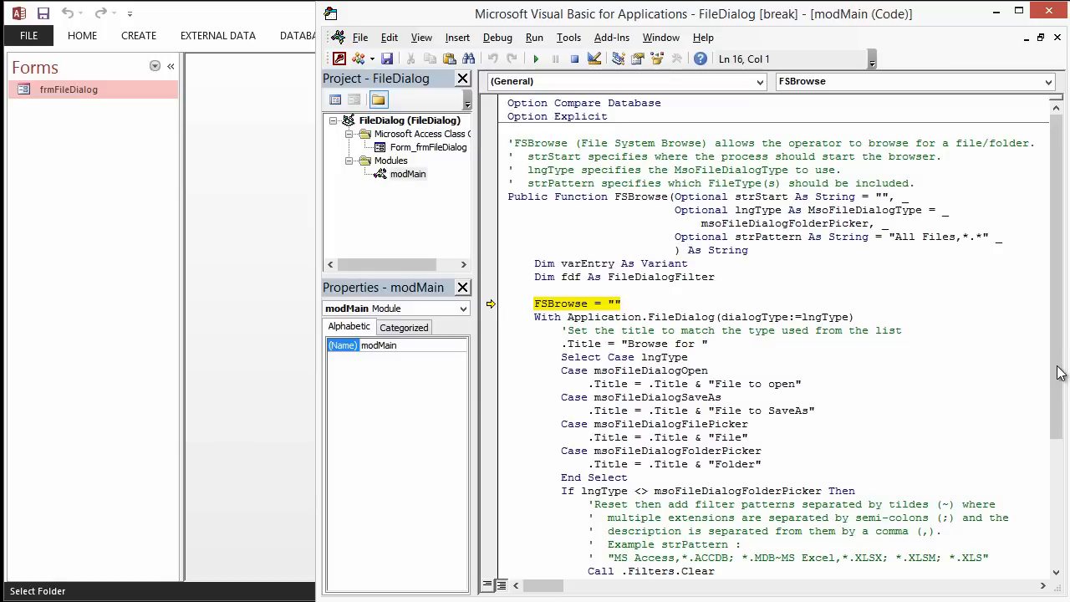
{"action": "scroll", "scroll_direction": "down", "scroll_amount": 3}
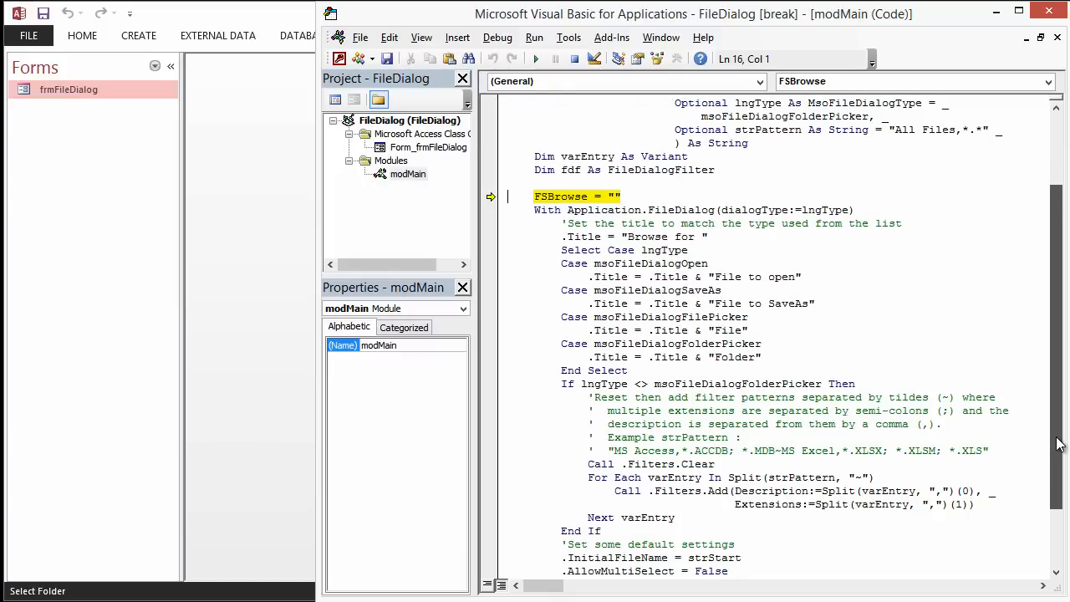
{"action": "key", "text": "F8"}
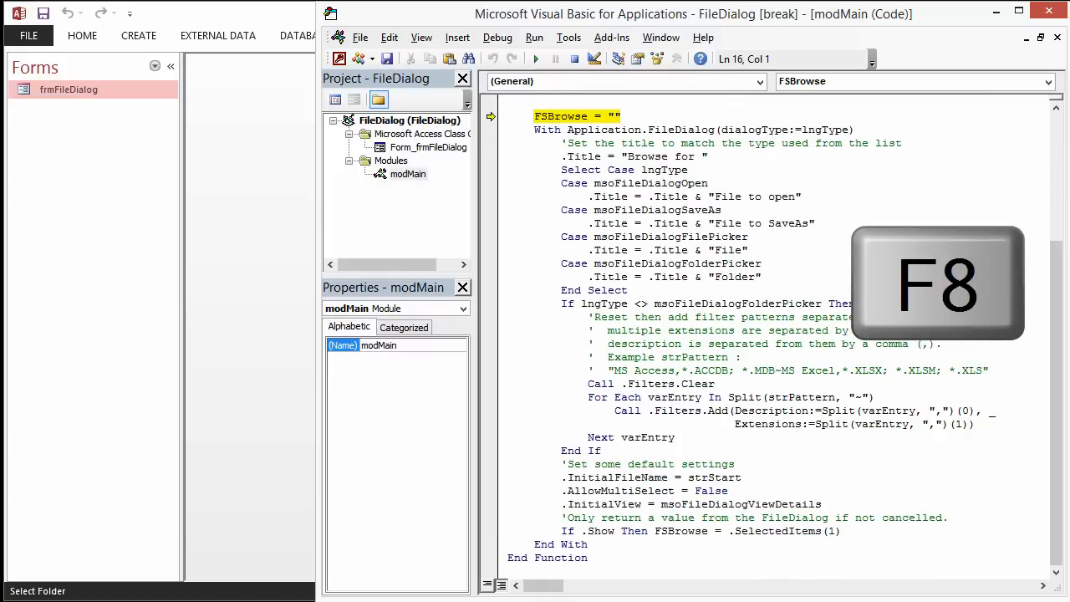
{"action": "key", "text": "F8"}
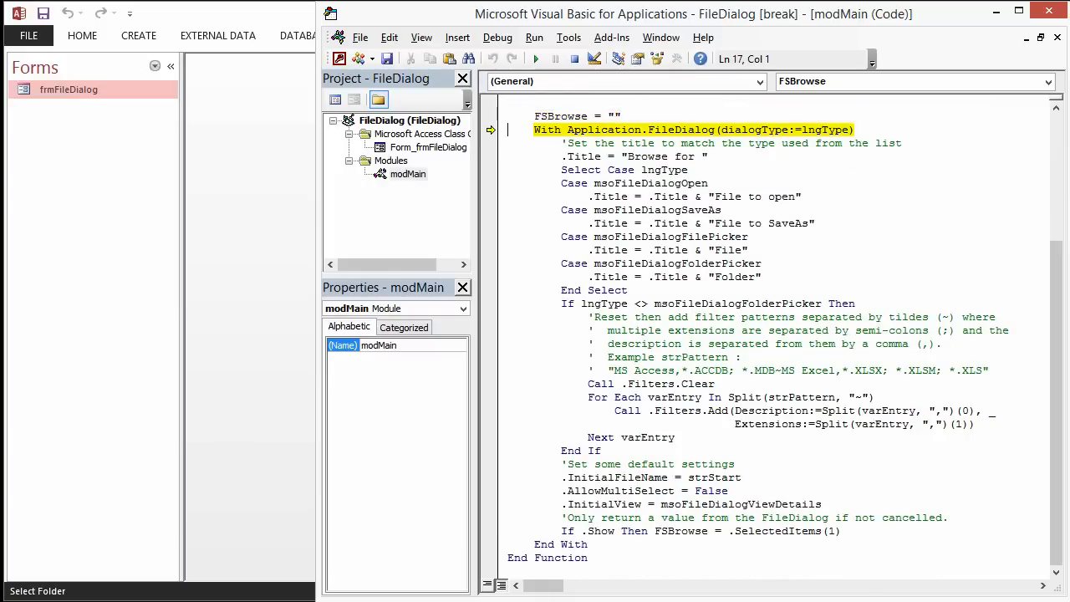
{"action": "key", "text": "F8"}
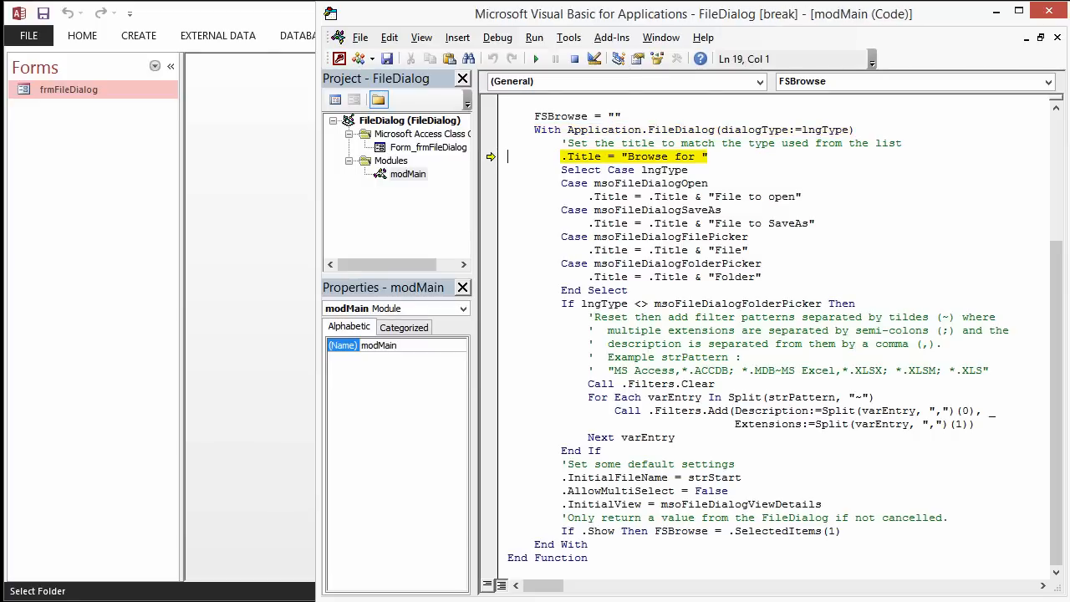
{"action": "key", "text": "F8"}
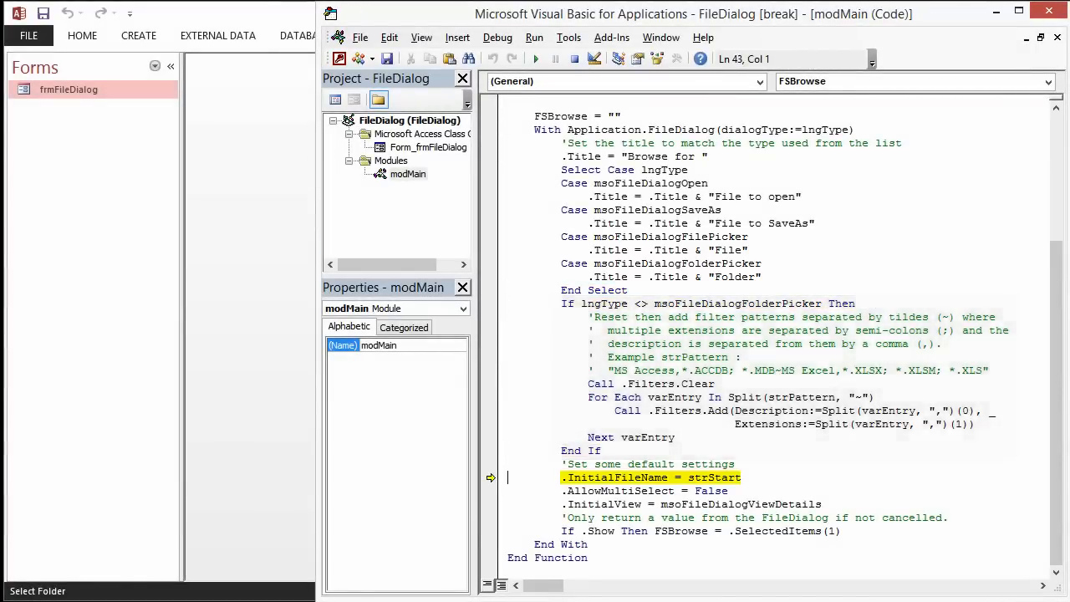
{"action": "key", "text": "F8"}
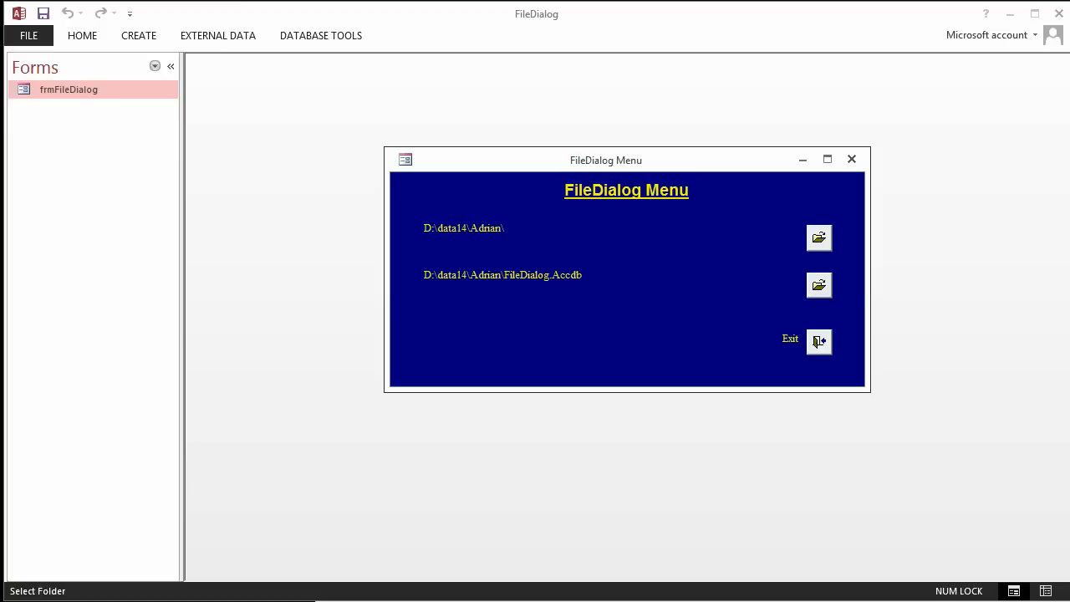
- Choose the Files folder in Browse for Folder, pausing at the If strPath check
{"action": "left_click", "coordinate": [818, 237]}
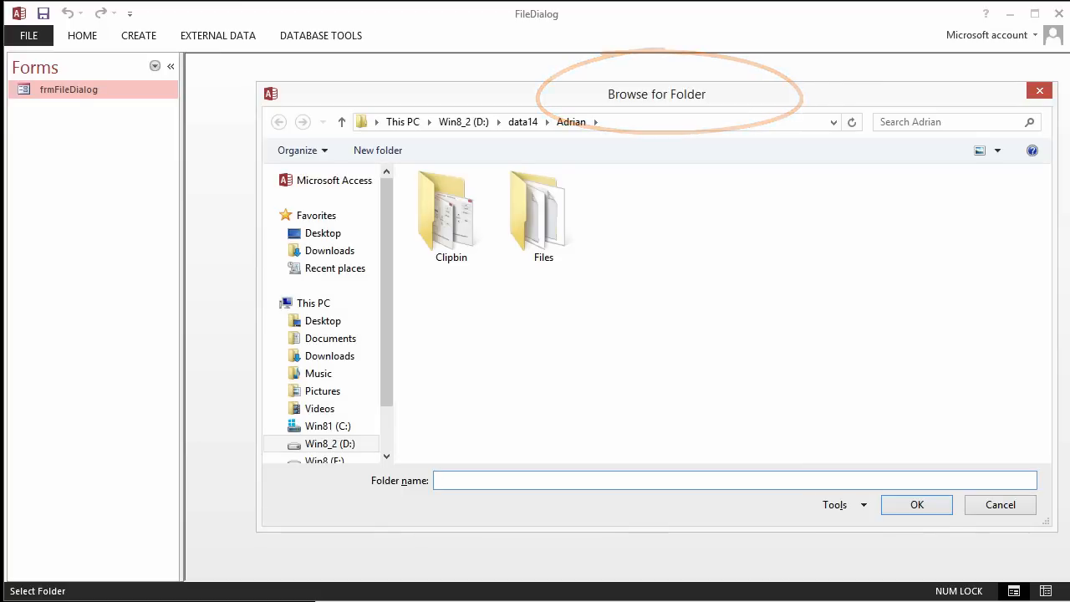
{"action": "left_click", "coordinate": [544, 214]}
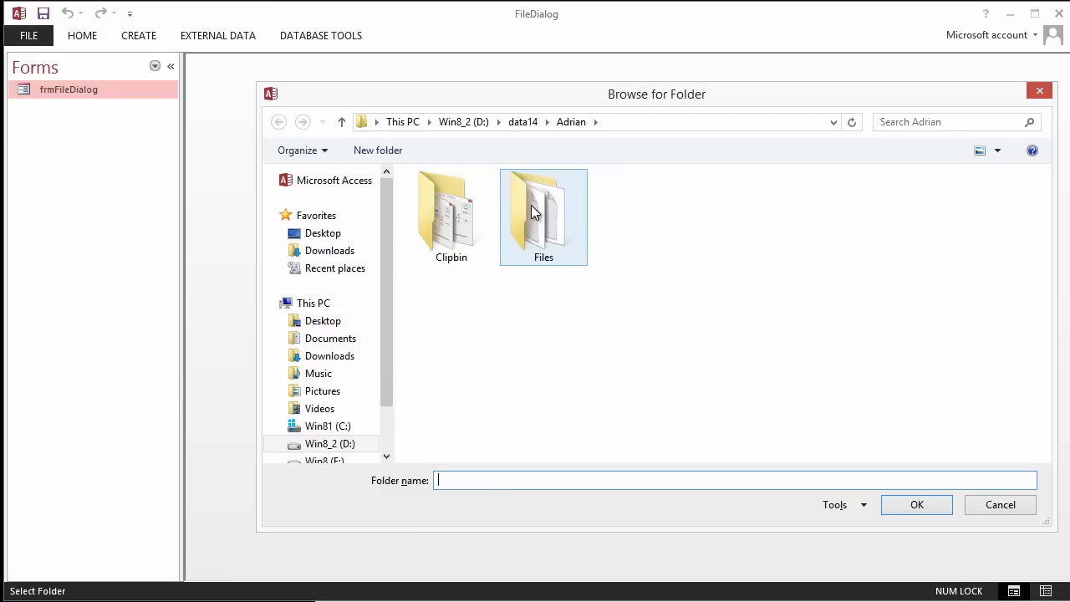
{"action": "left_click", "coordinate": [544, 213]}
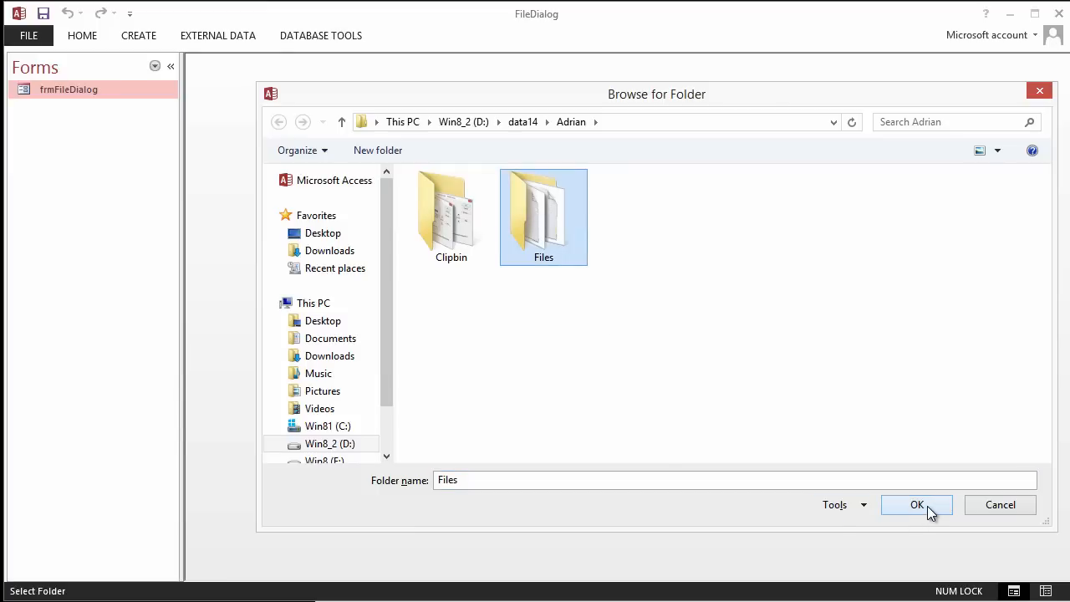
{"action": "left_click", "coordinate": [916, 505]}
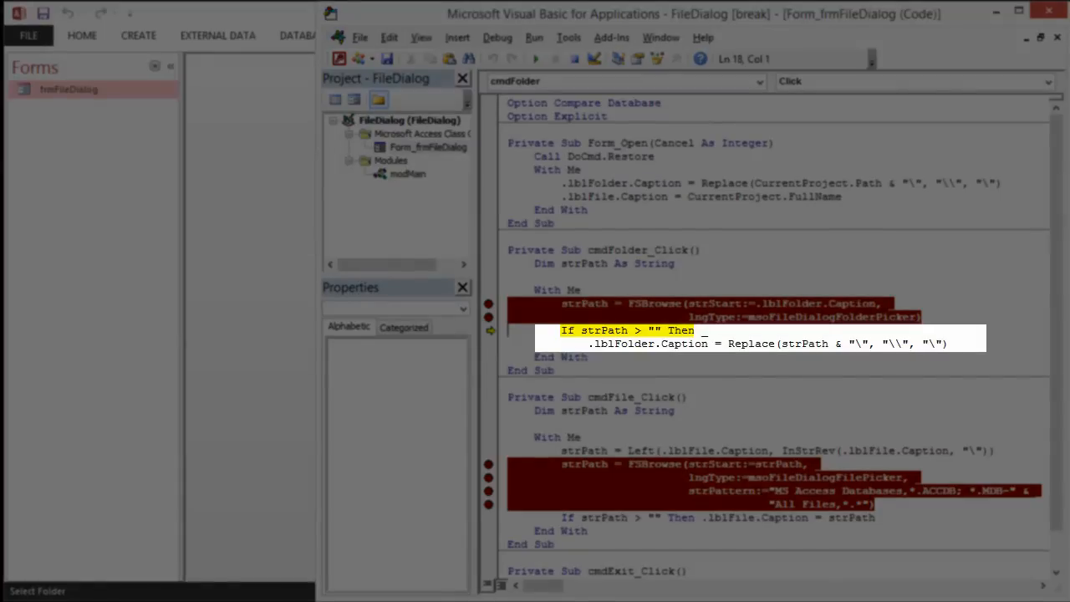
- Step over the caption update so the form shows D:\data14\Adrian\Files\
{"action": "key", "text": "F8"}
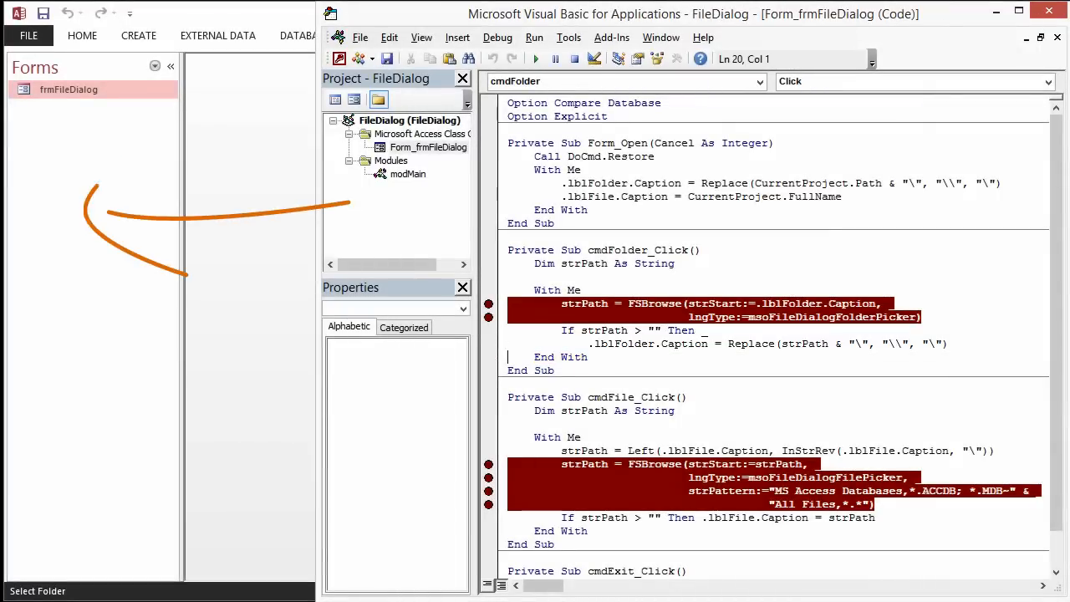
{"action": "key", "text": "Alt+F11"}
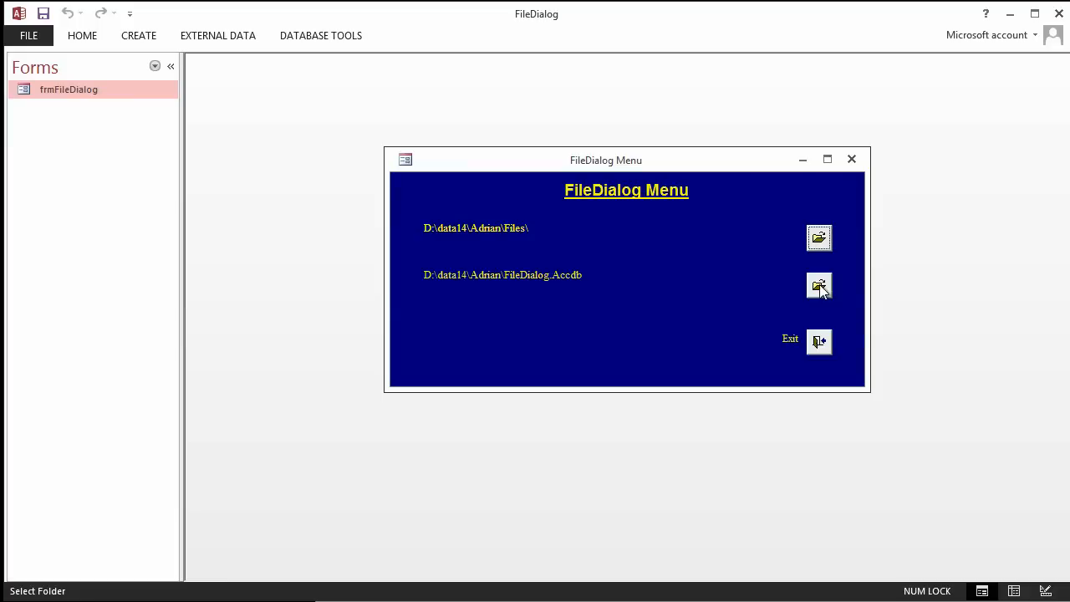
{"action": "mouse_move", "coordinate": [818, 286]}
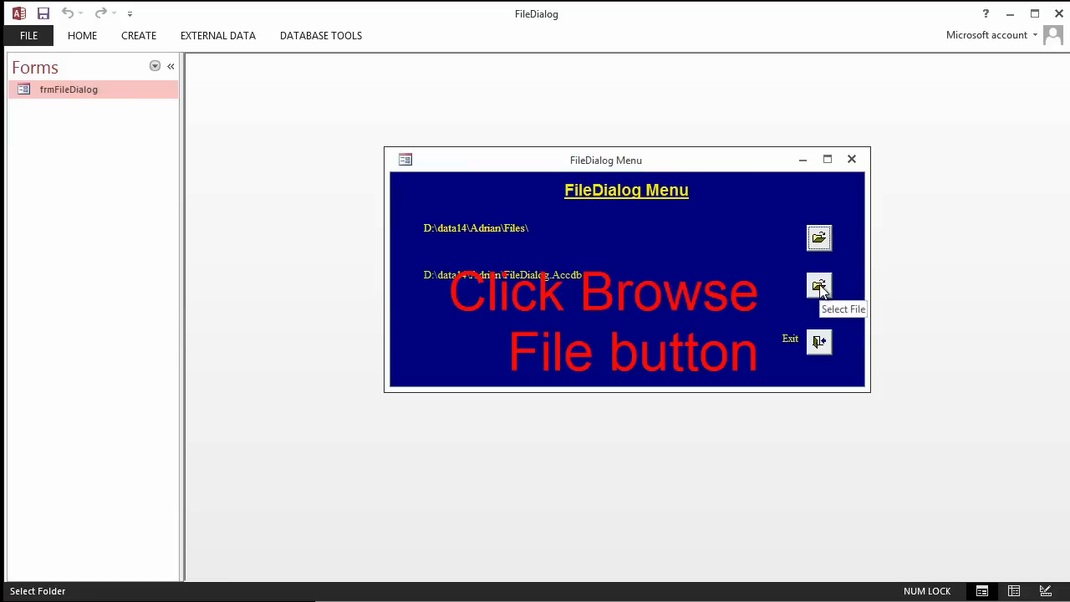
- Launch the file Browse button and step into the FSBrowse function's first statement
{"action": "left_click", "coordinate": [818, 286]}
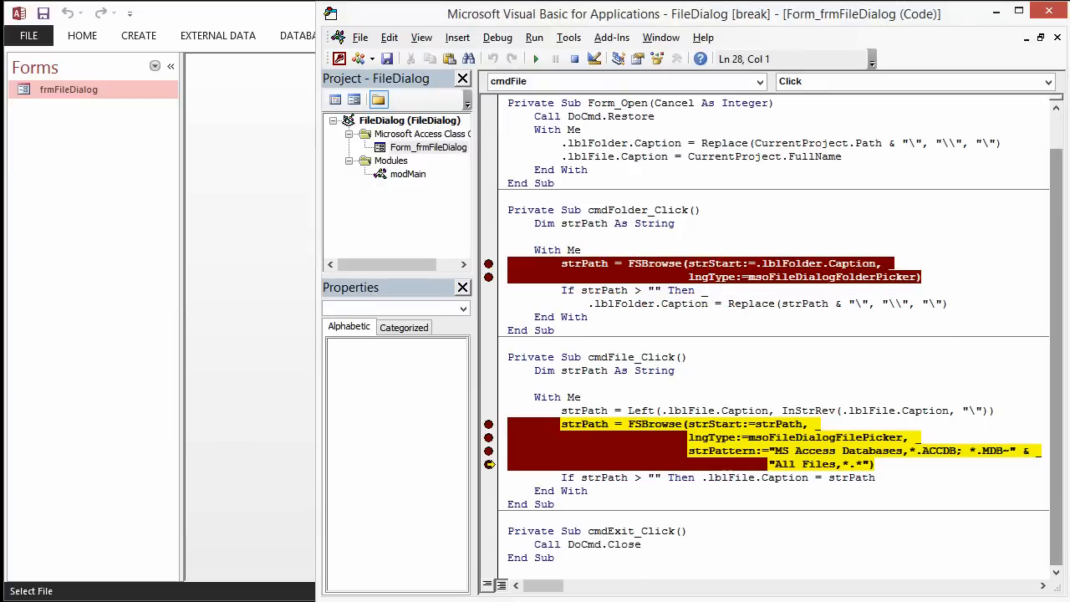
{"action": "double_click", "coordinate": [408, 174]}
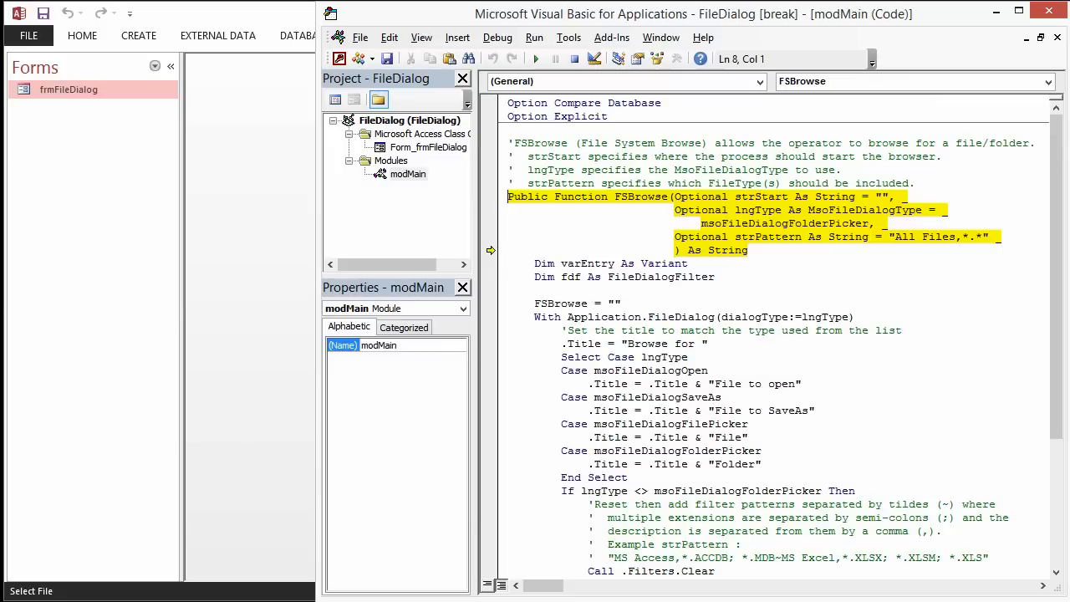
{"action": "key", "text": "F8"}
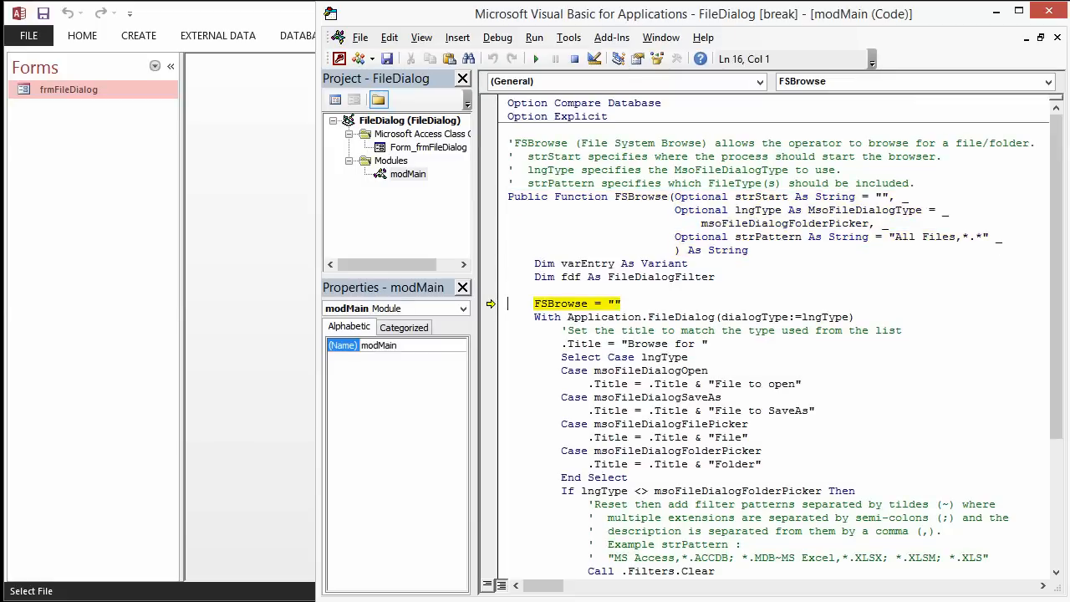
{"action": "scroll", "scroll_direction": "down", "scroll_amount": 3}
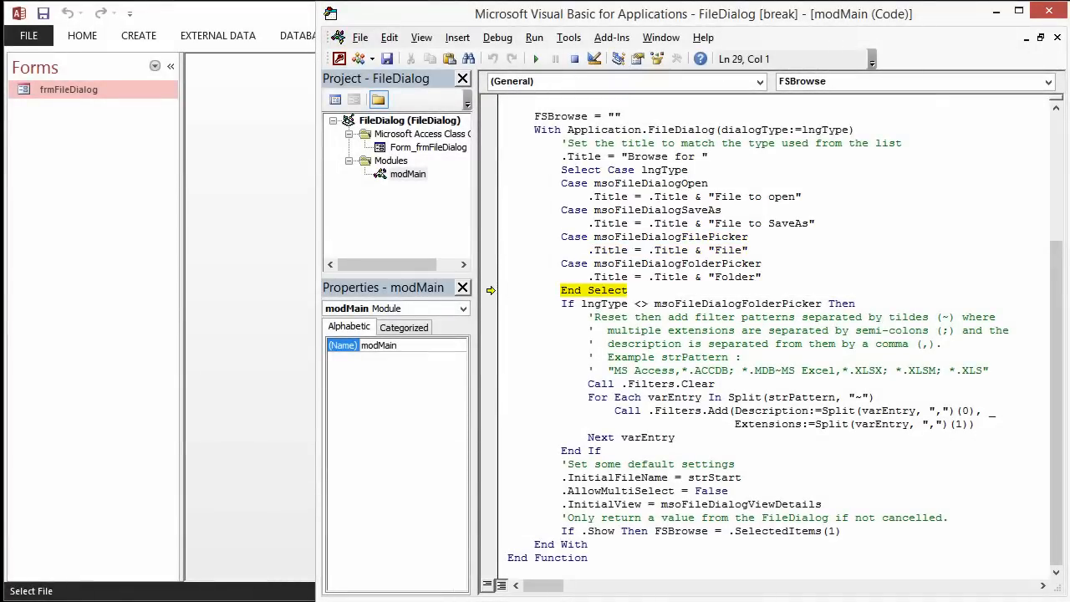
- Step through FSBrowse's title selection and filter loop until Browse for File appears
{"action": "key", "text": "F8"}
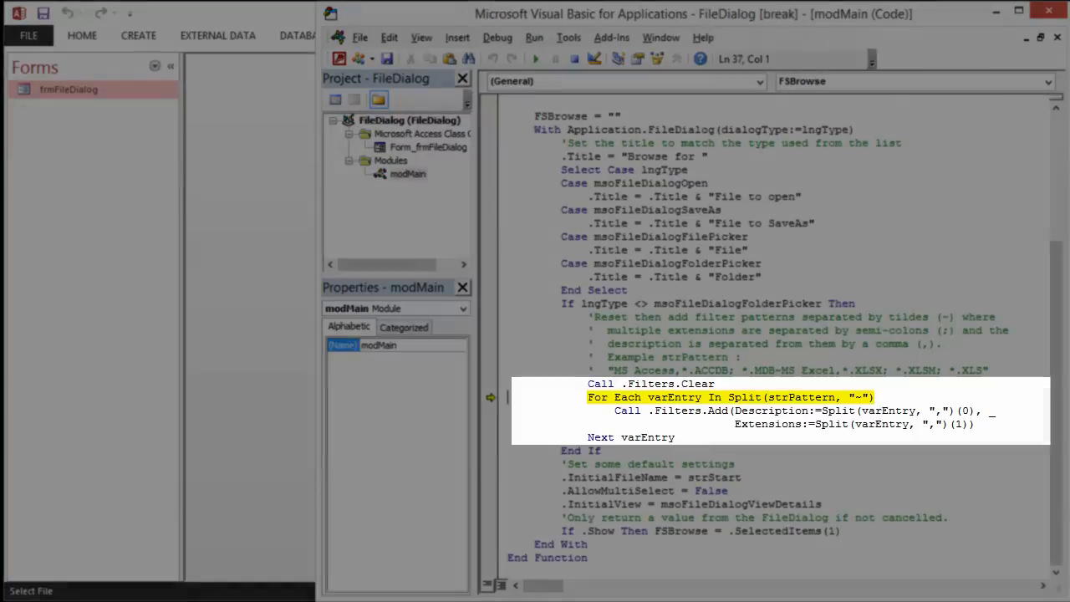
{"action": "key", "text": "F8"}
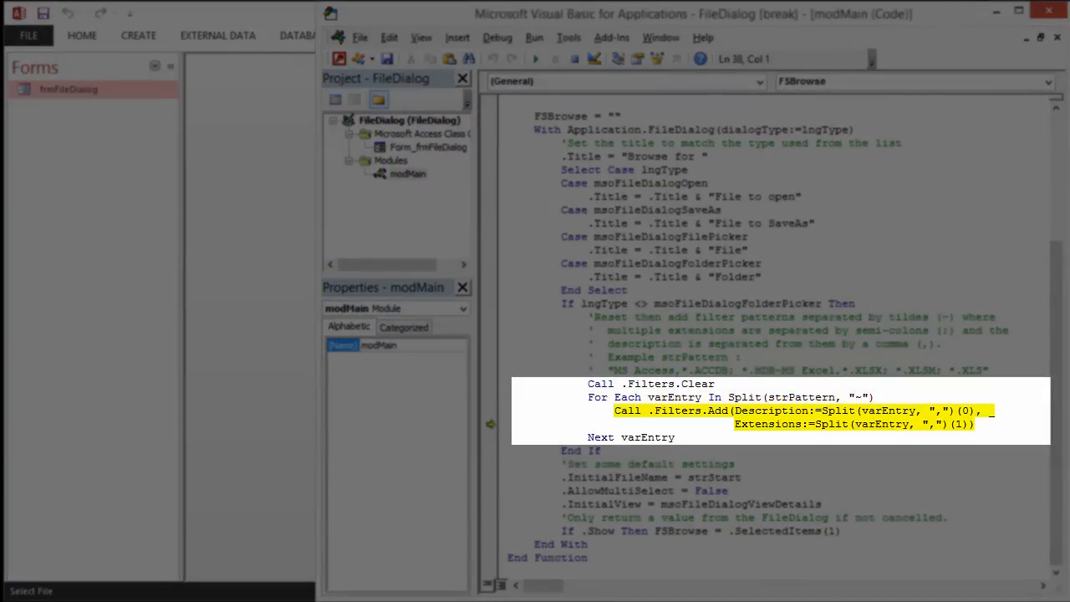
{"action": "key", "text": "F8"}
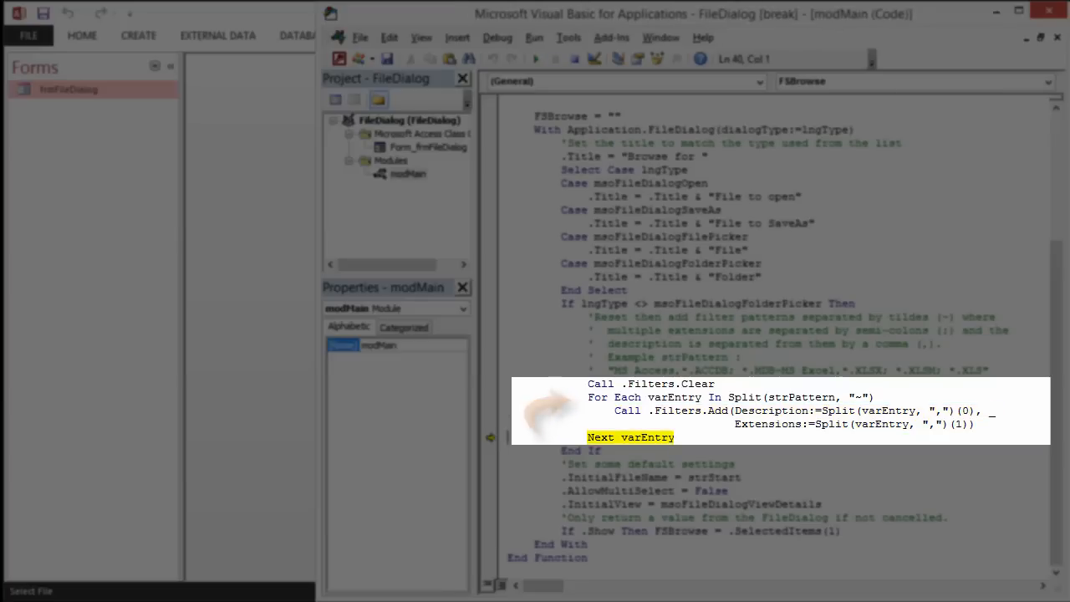
{"action": "mouse_move", "coordinate": [799, 397]}
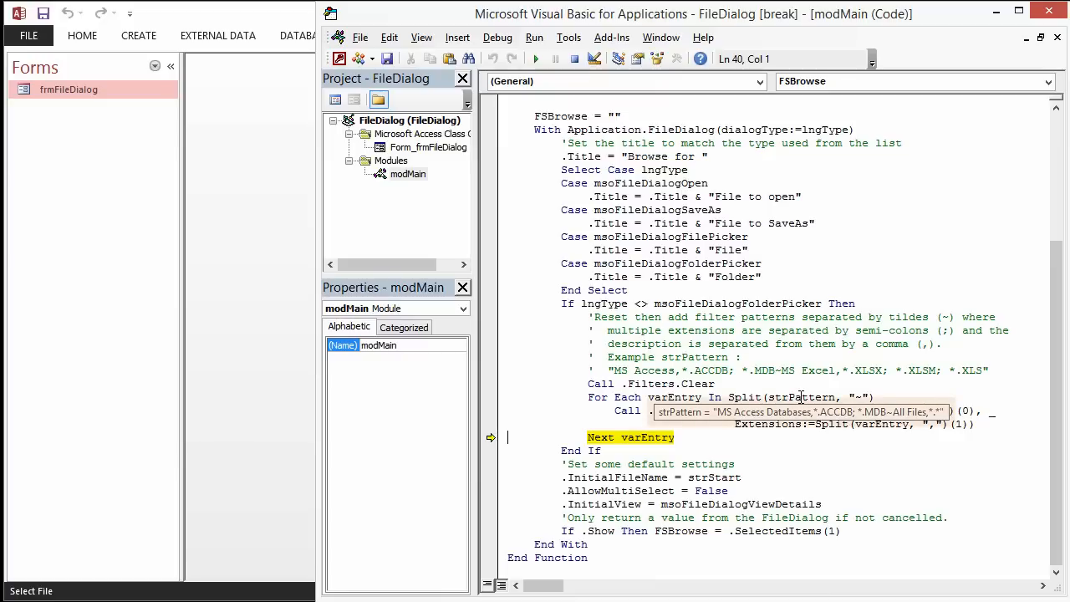
{"action": "key", "text": "F8"}
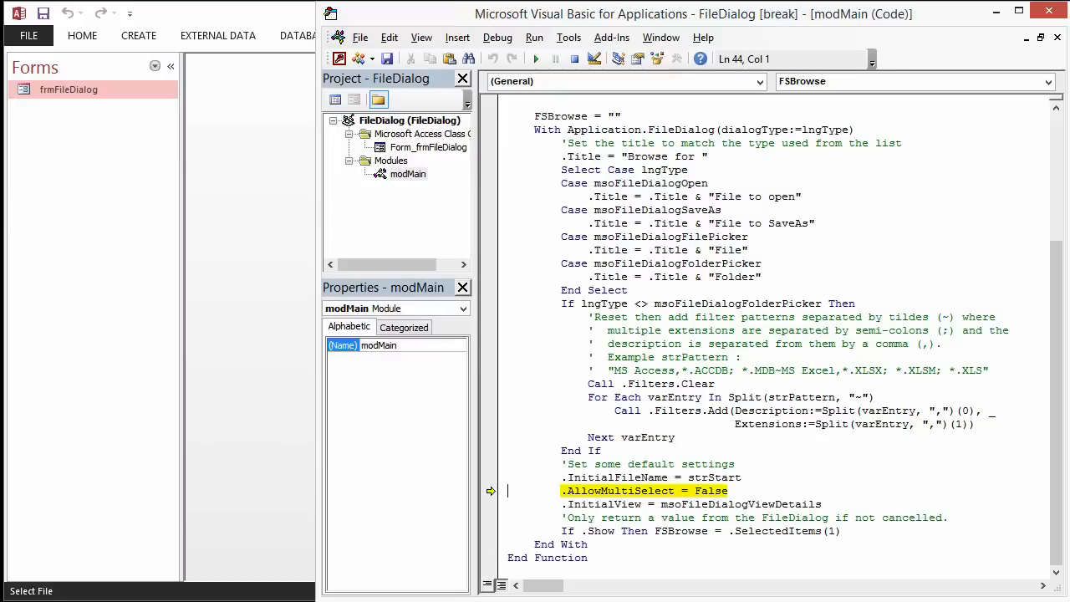
{"action": "key", "text": "F8"}
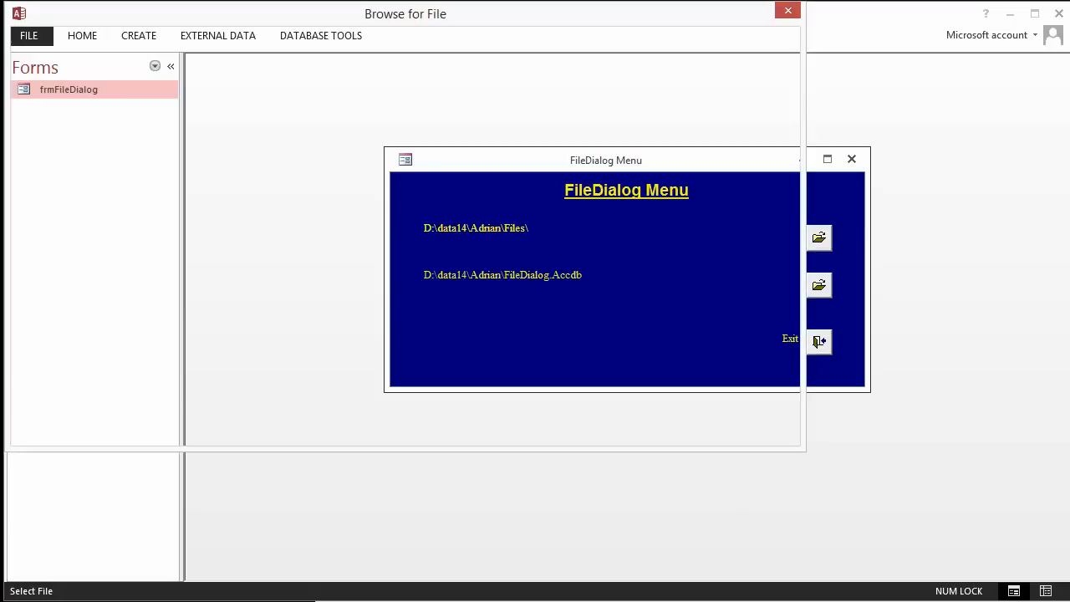
- Open Clipbin, toggle file type to All Files and back to MS Access Databases, then step past the path check
{"action": "left_click", "coordinate": [818, 237]}
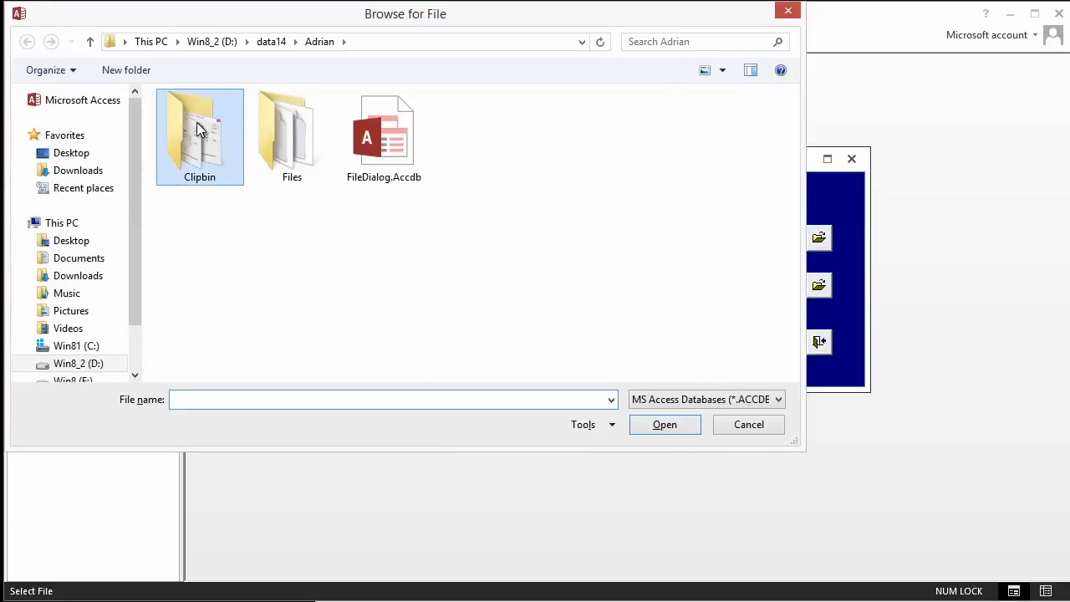
{"action": "double_click", "coordinate": [199, 130]}
{"action": "type", "text": "AccessCache.accdb"}
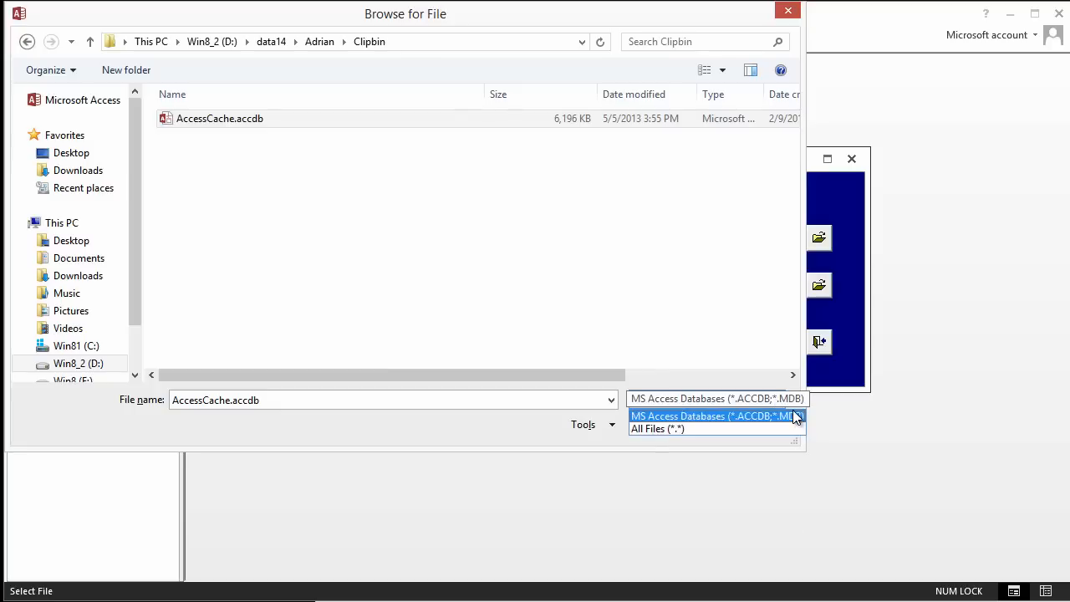
{"action": "left_click", "coordinate": [657, 428]}
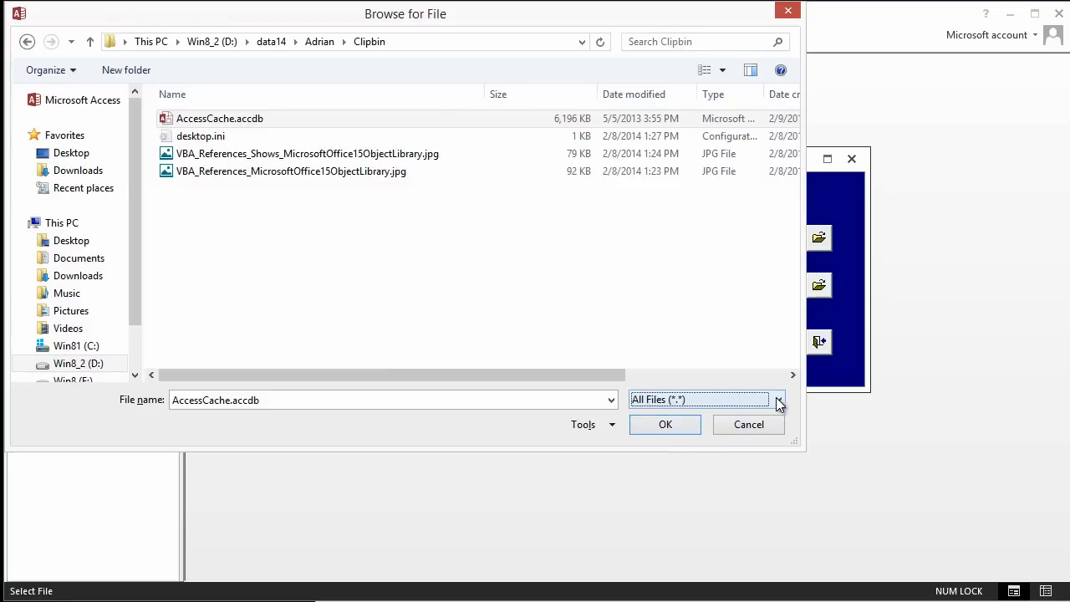
{"action": "left_click", "coordinate": [778, 399]}
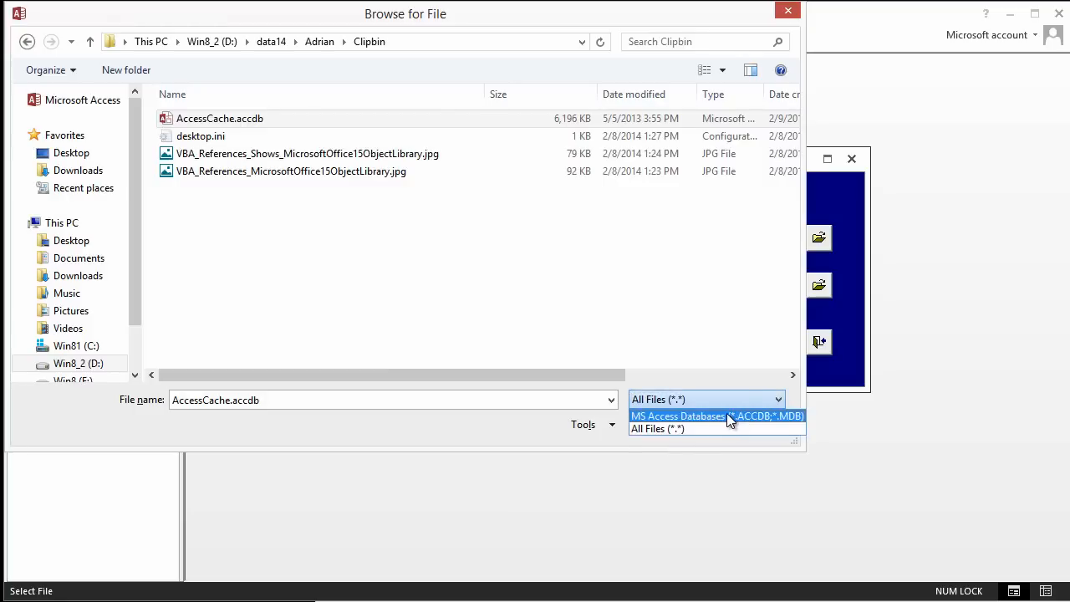
{"action": "left_click", "coordinate": [716, 416]}
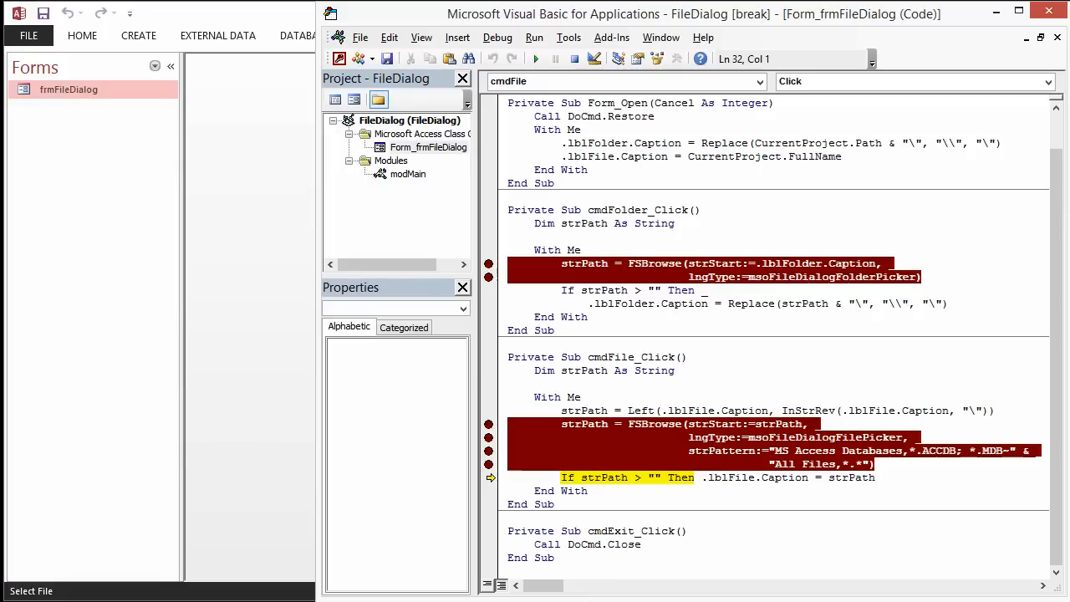
{"action": "key", "text": "F8"}
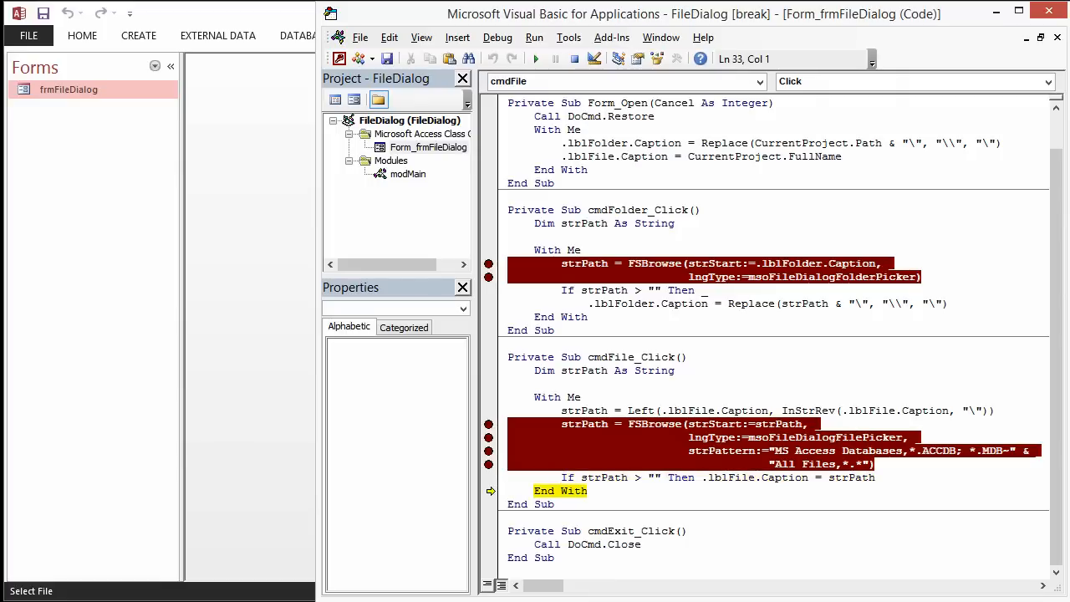